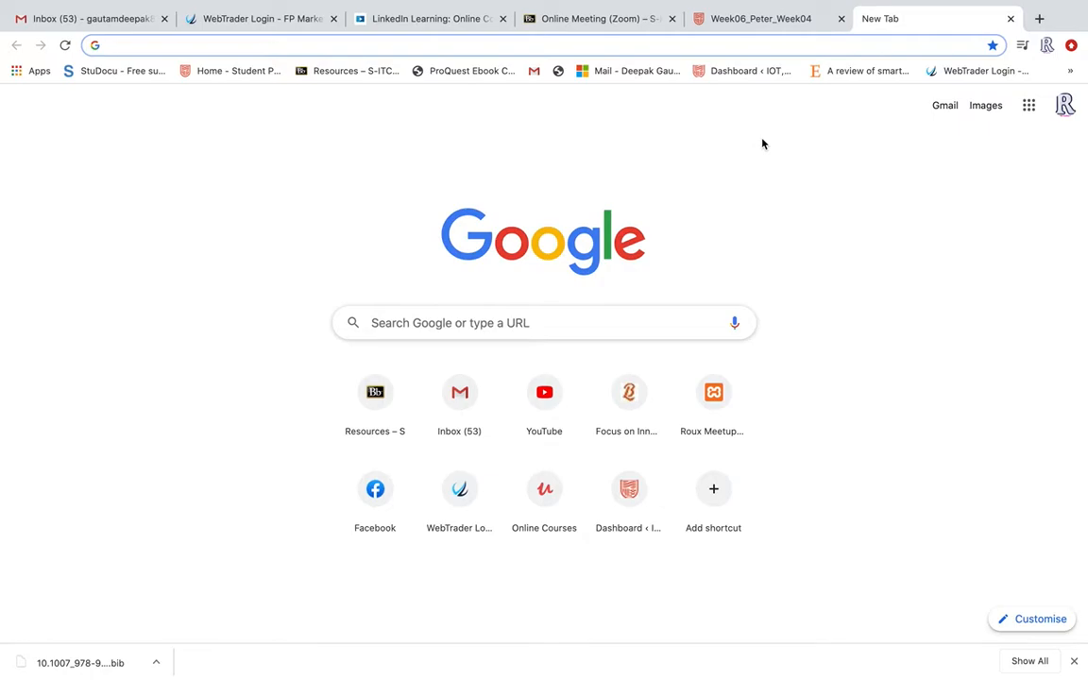
mouse_move(695, 125)
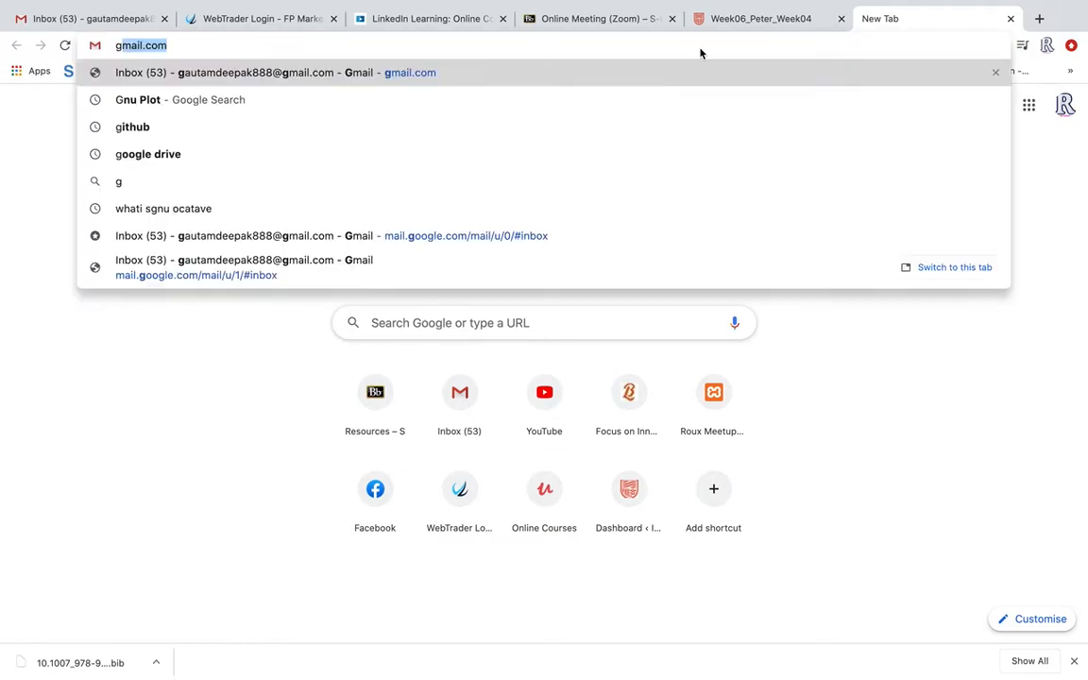
Search Google for 'gnu octave install' in a new Chrome tab.
text(gnu Plot)
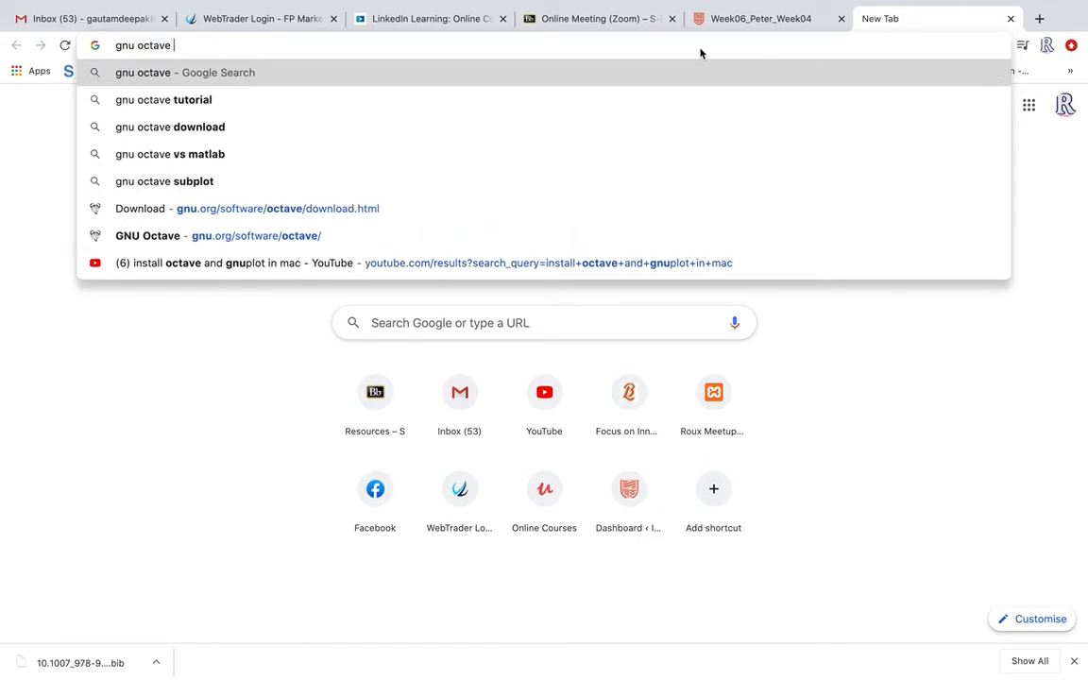
text(install)
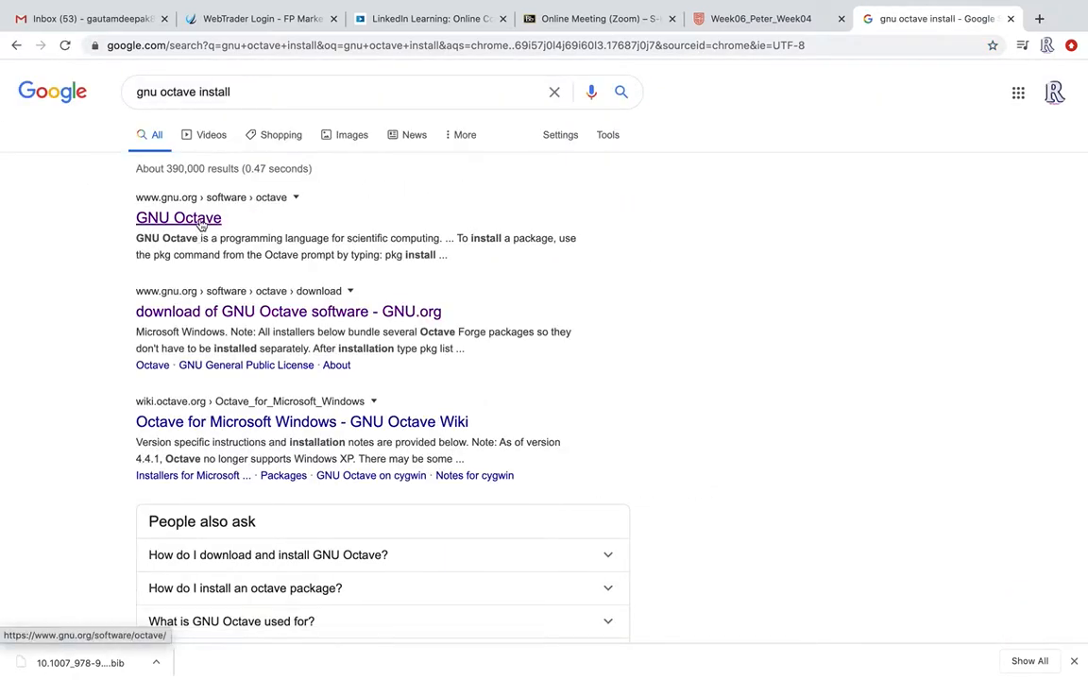
Open the GNU Octave site from the search results and look over its home page.
click(1045, 17)
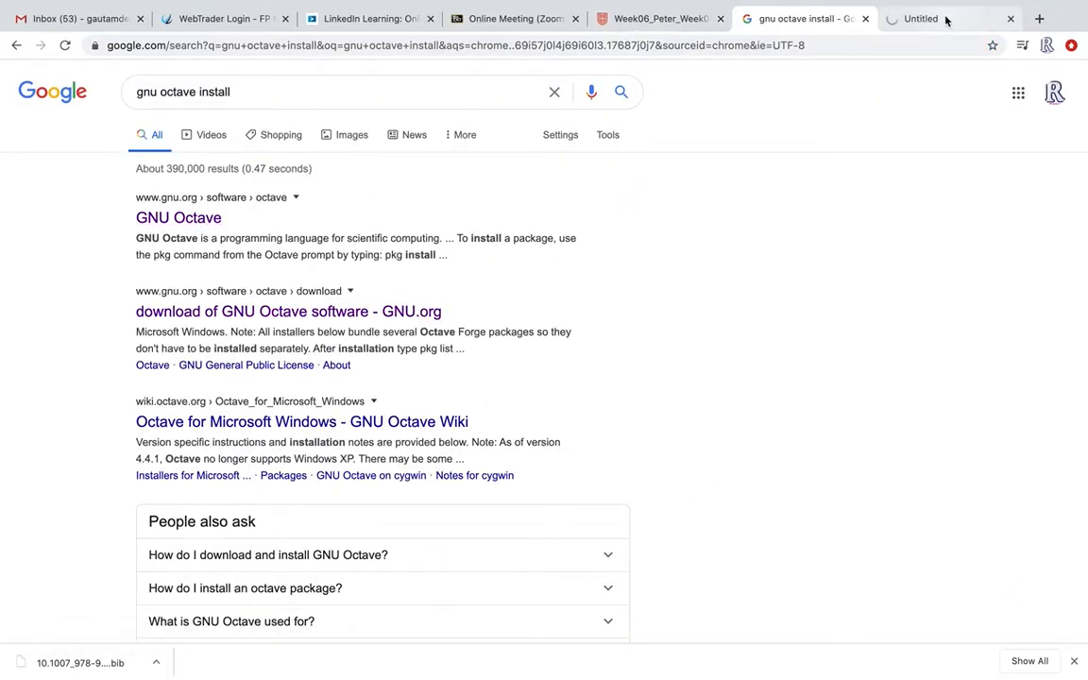
click(178, 217)
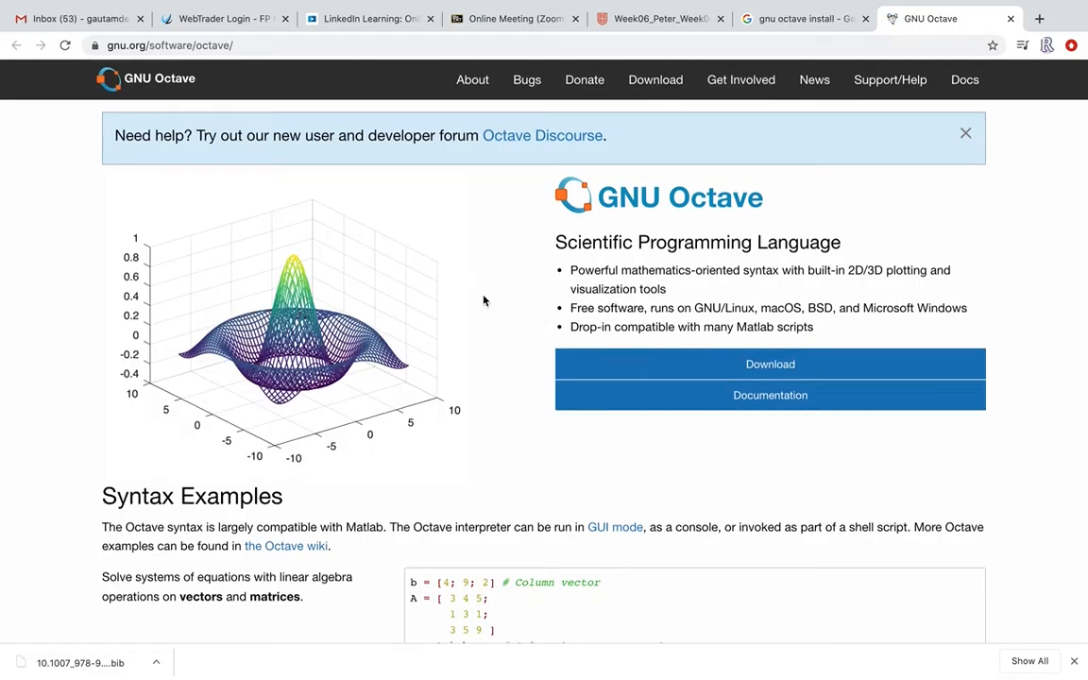
scroll(down, 3)
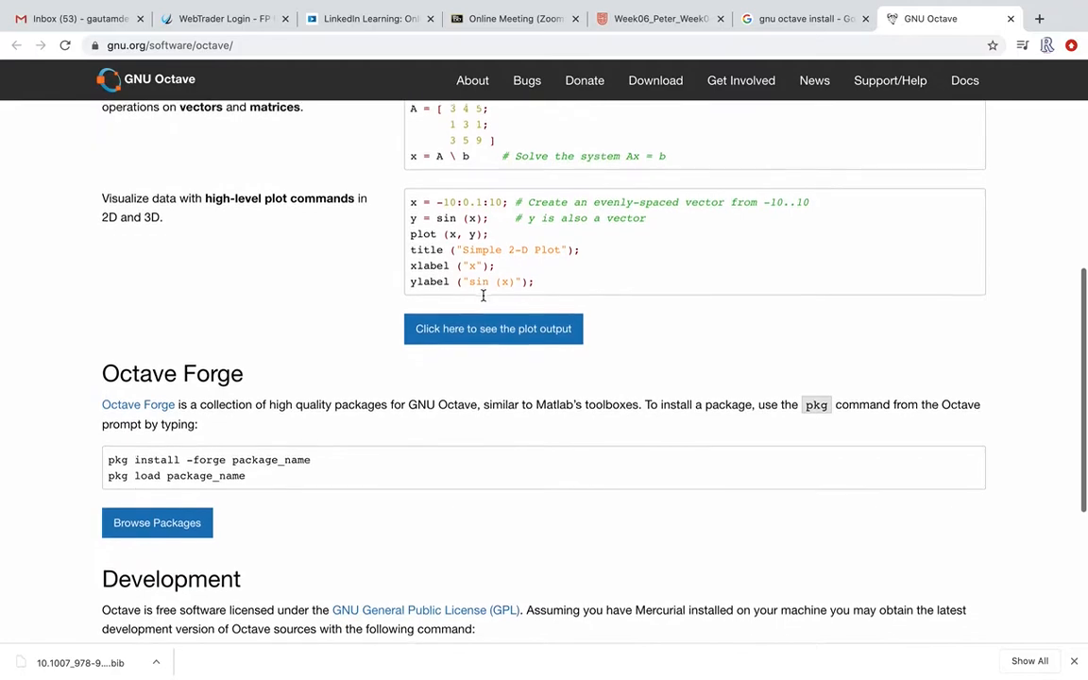
scroll(up, 3)
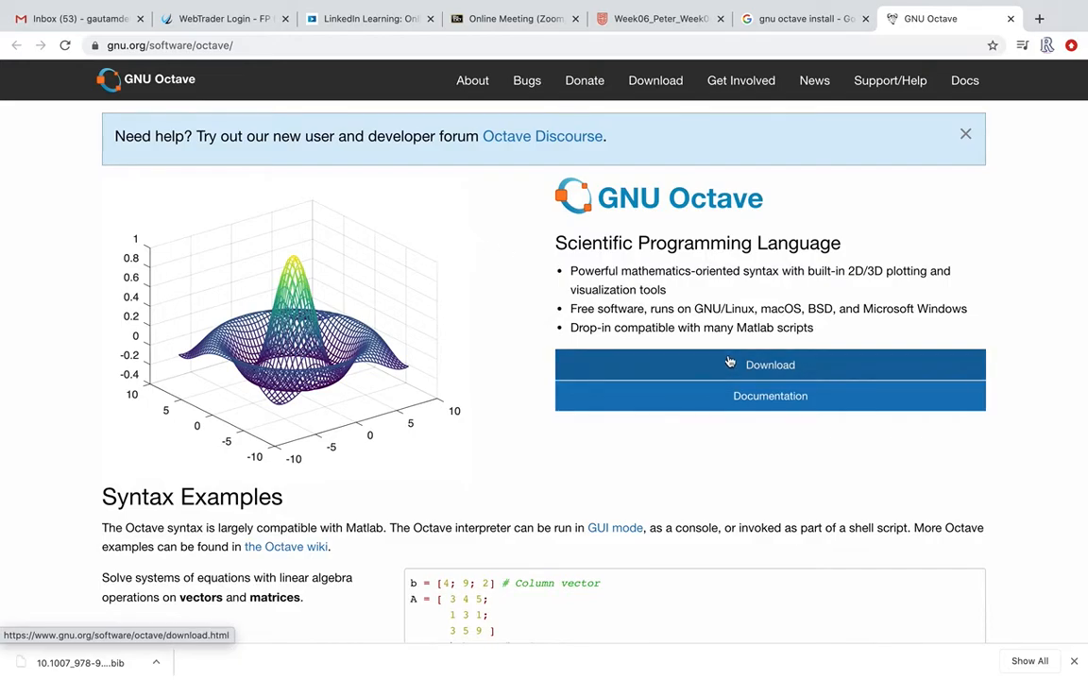
scroll(down, 3)
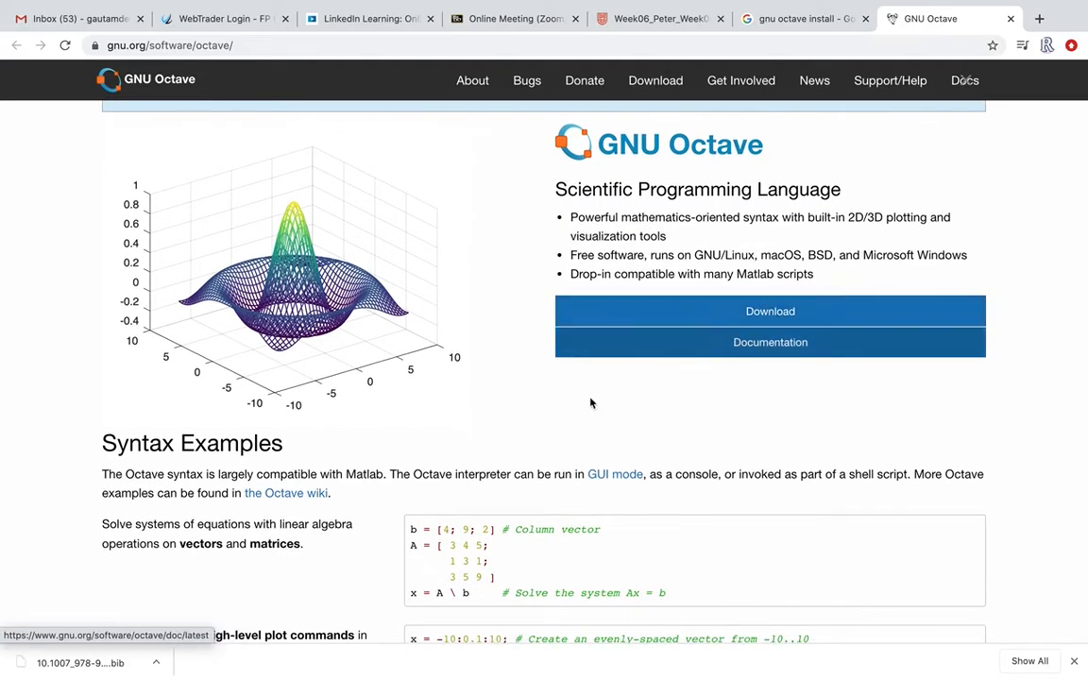
scroll(down, 3)
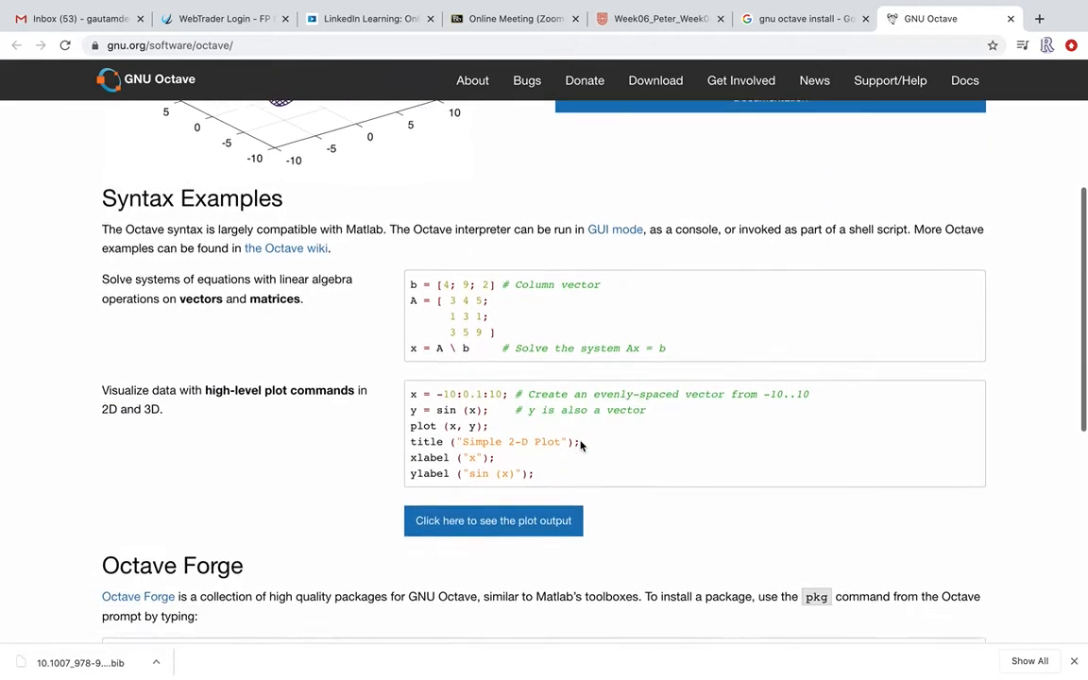
scroll(up, 3)
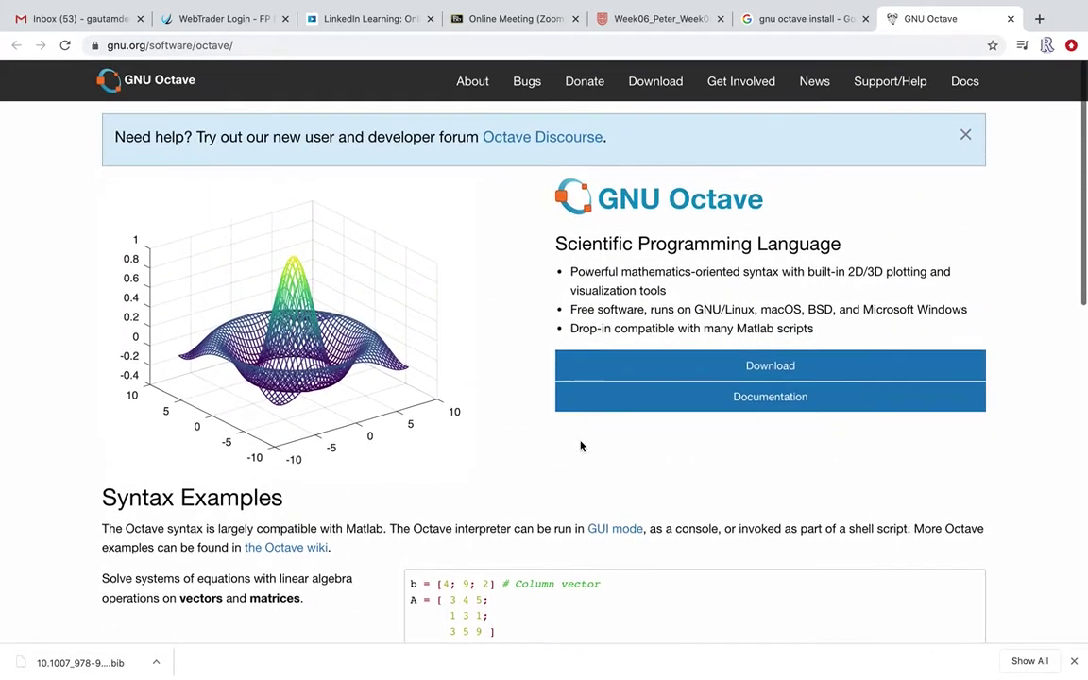
scroll(down, 3)
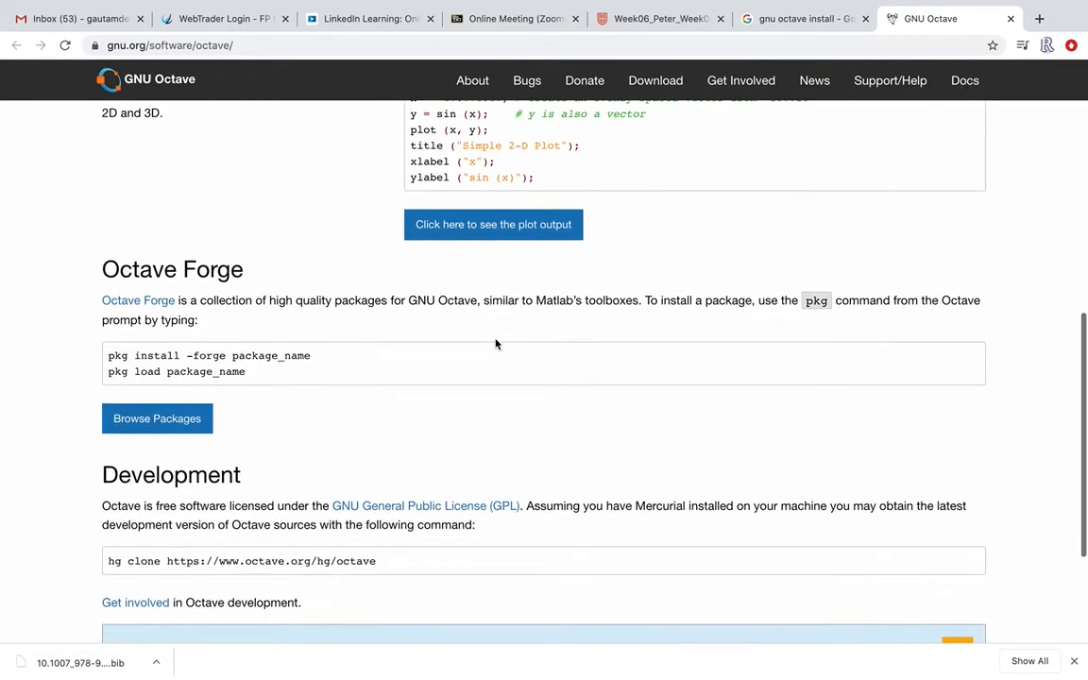
scroll(down, 3)
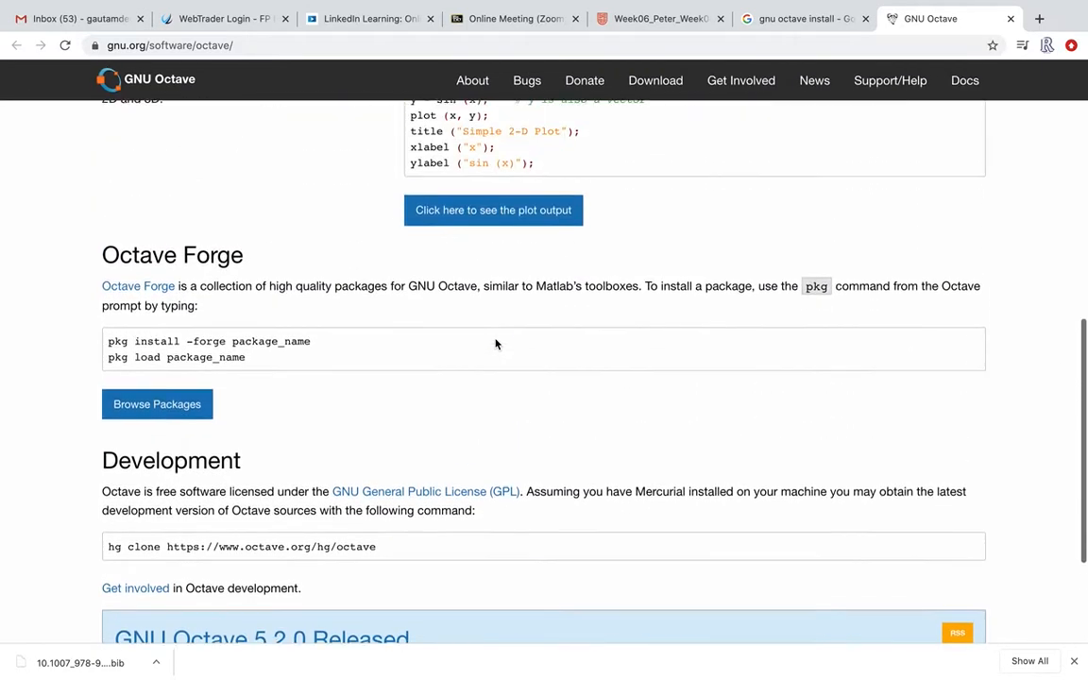
scroll(up, 3)
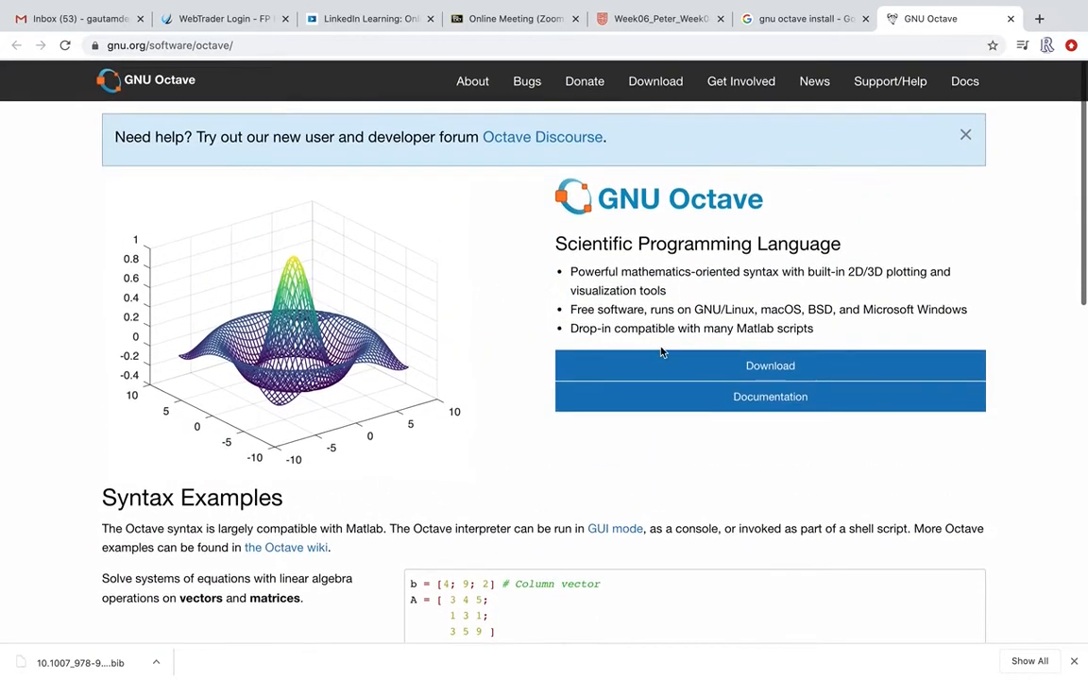
Go to the Octave download page and reach its macOS installation section.
click(770, 364)
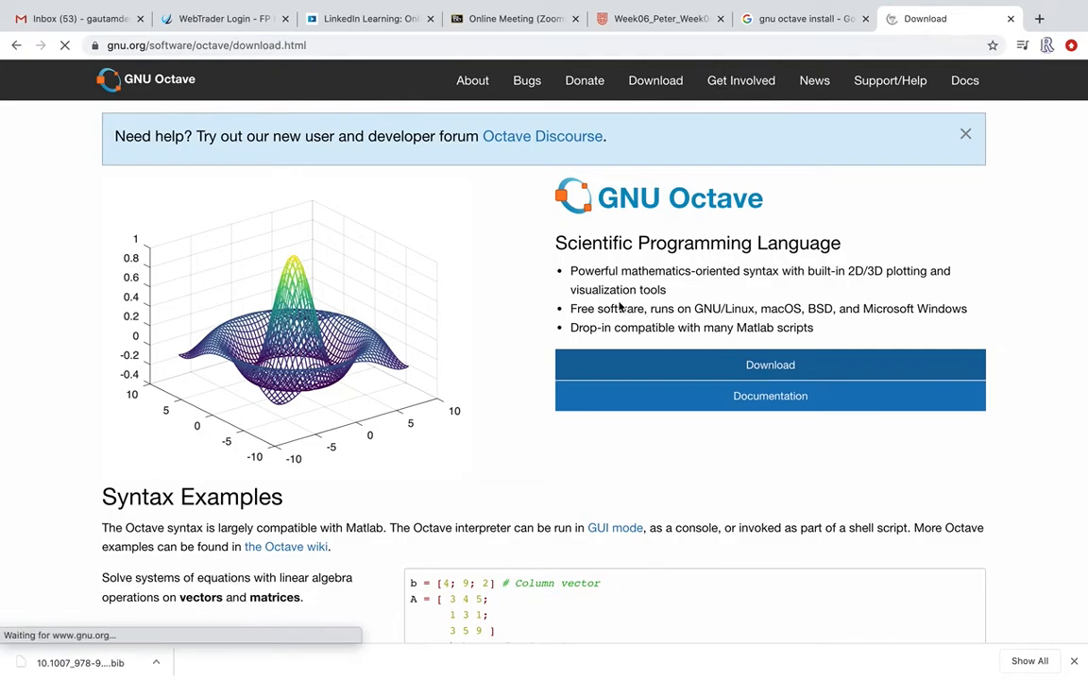
scroll(down, 3)
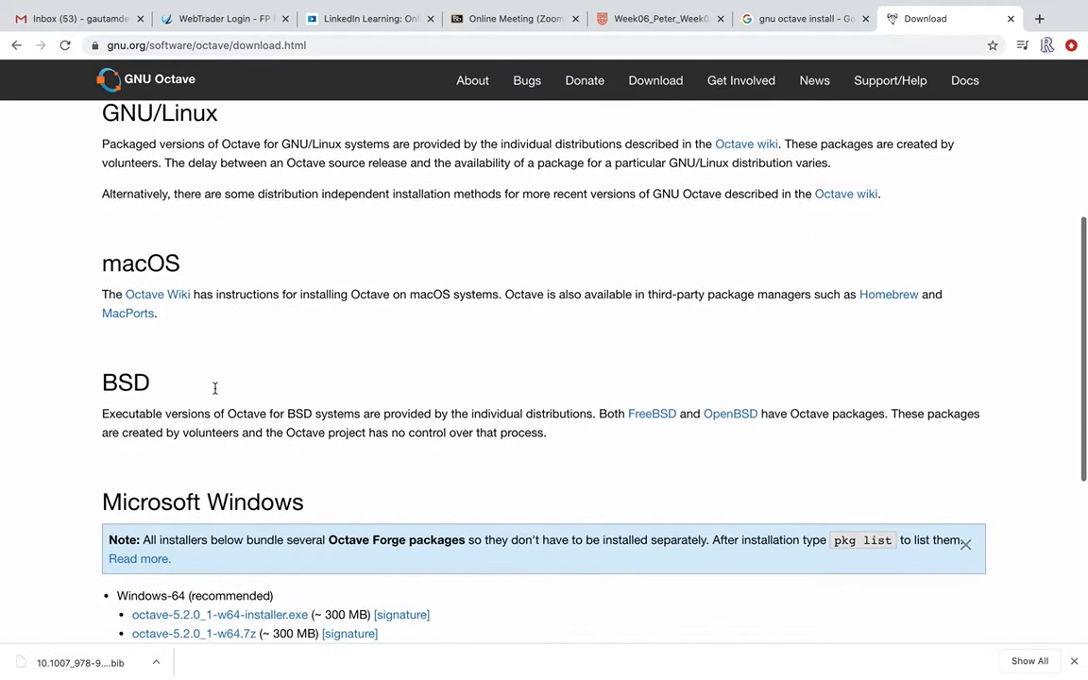
click(157, 295)
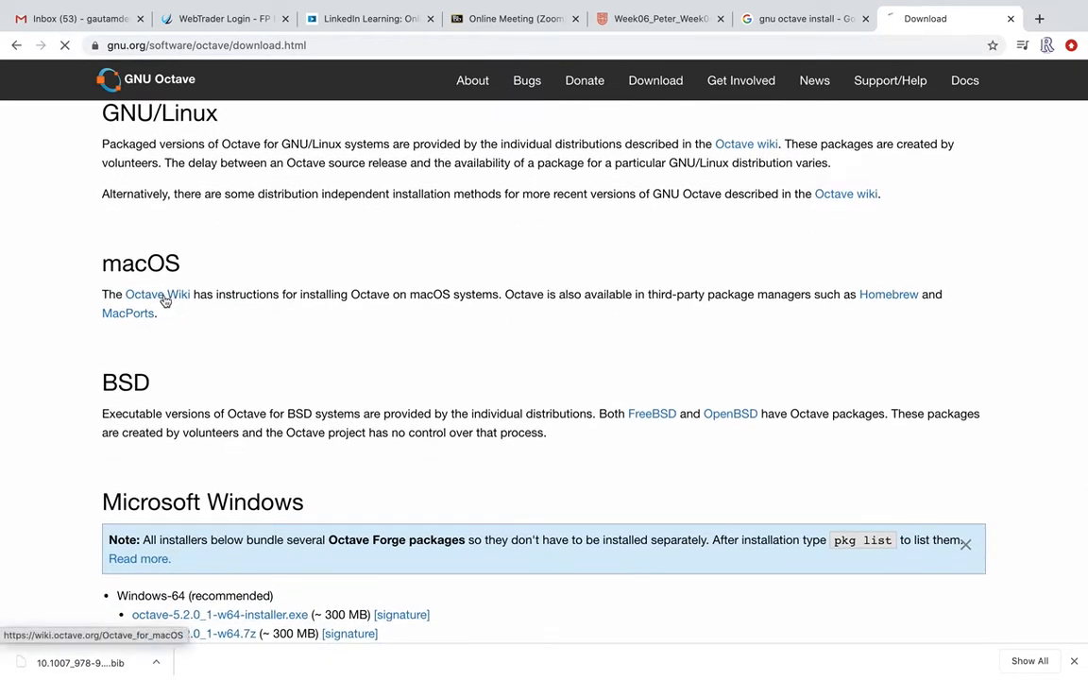
Open the Octave wiki's macOS page and scroll to its Homebrew installation steps.
click(157, 295)
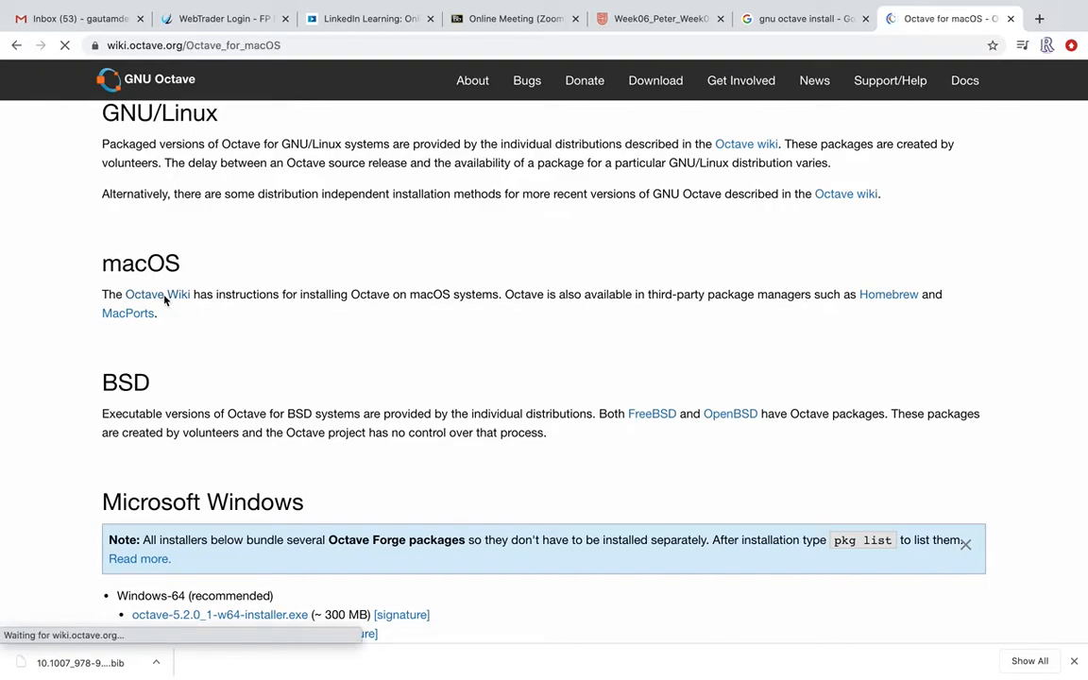
click(157, 295)
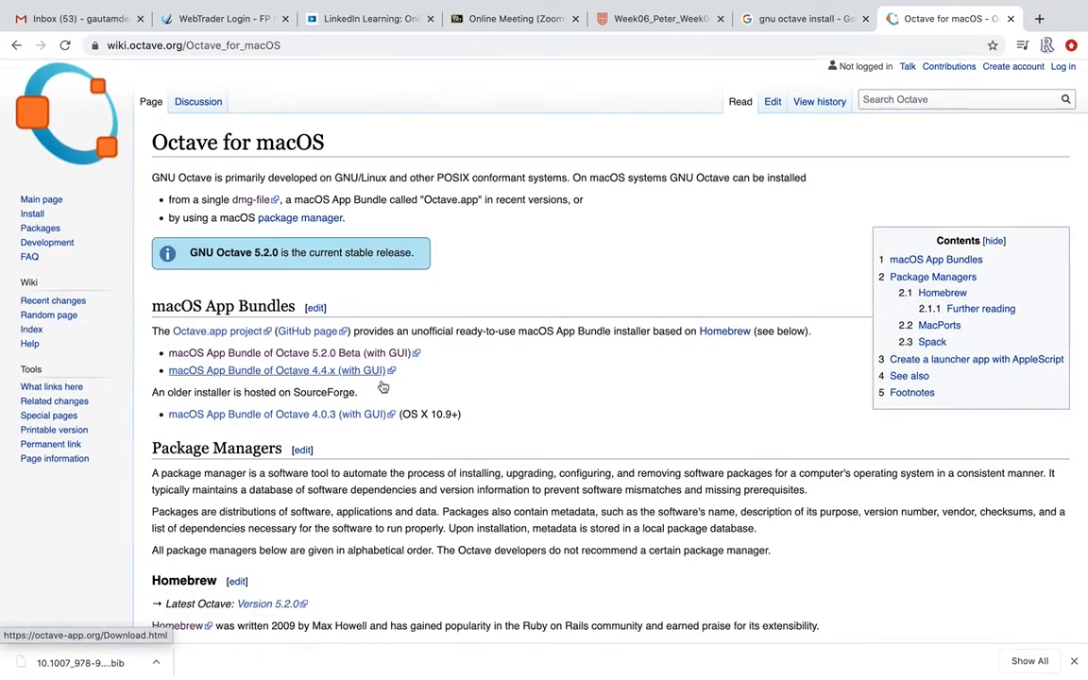
scroll(down, 3)
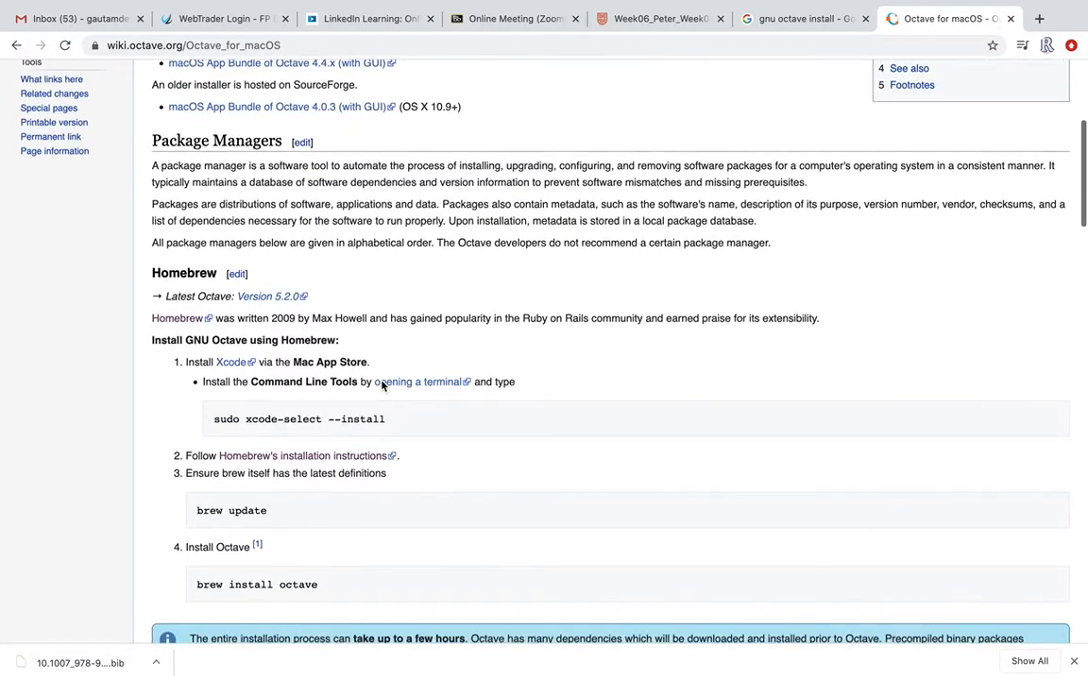
scroll(down, 3)
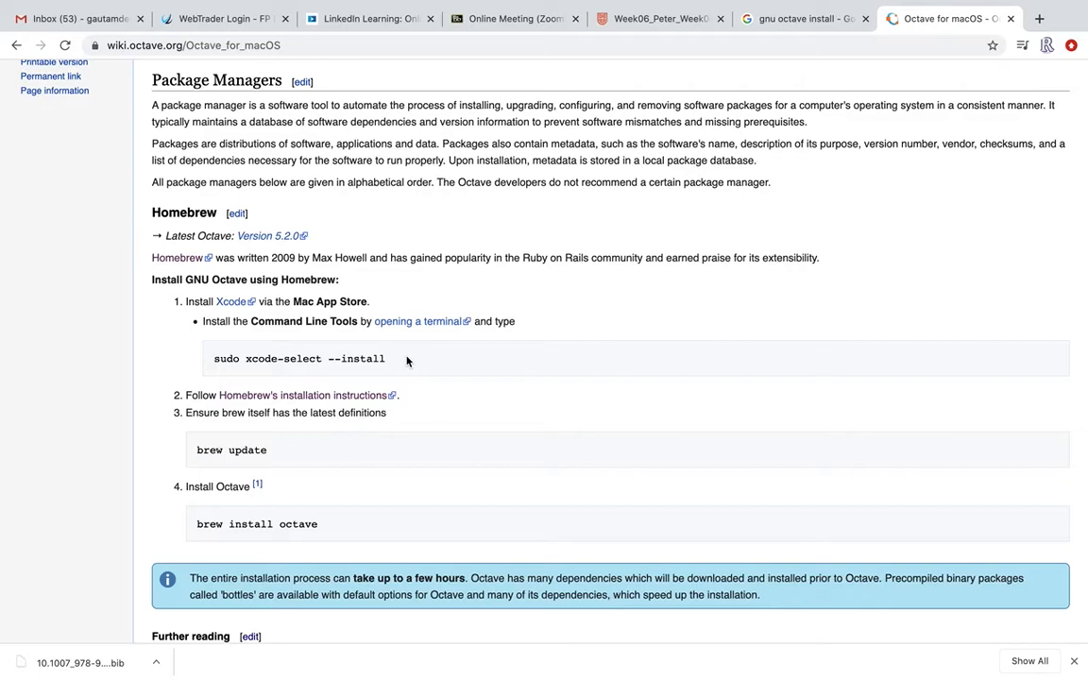
text(quickTime Player)
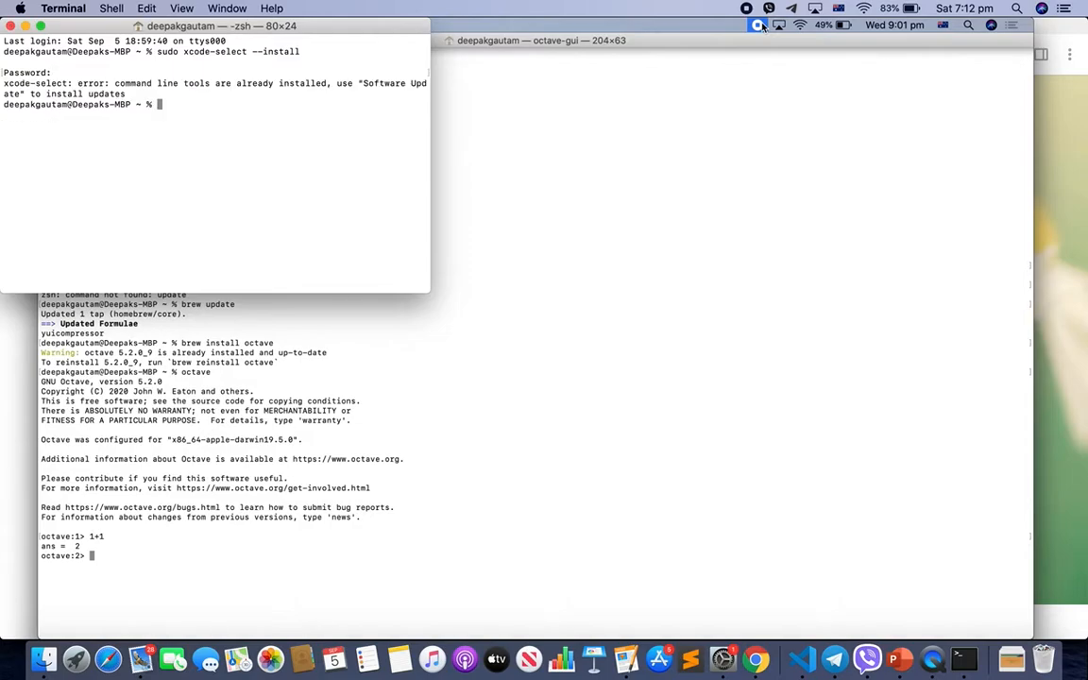
mouse_move(308, 117)
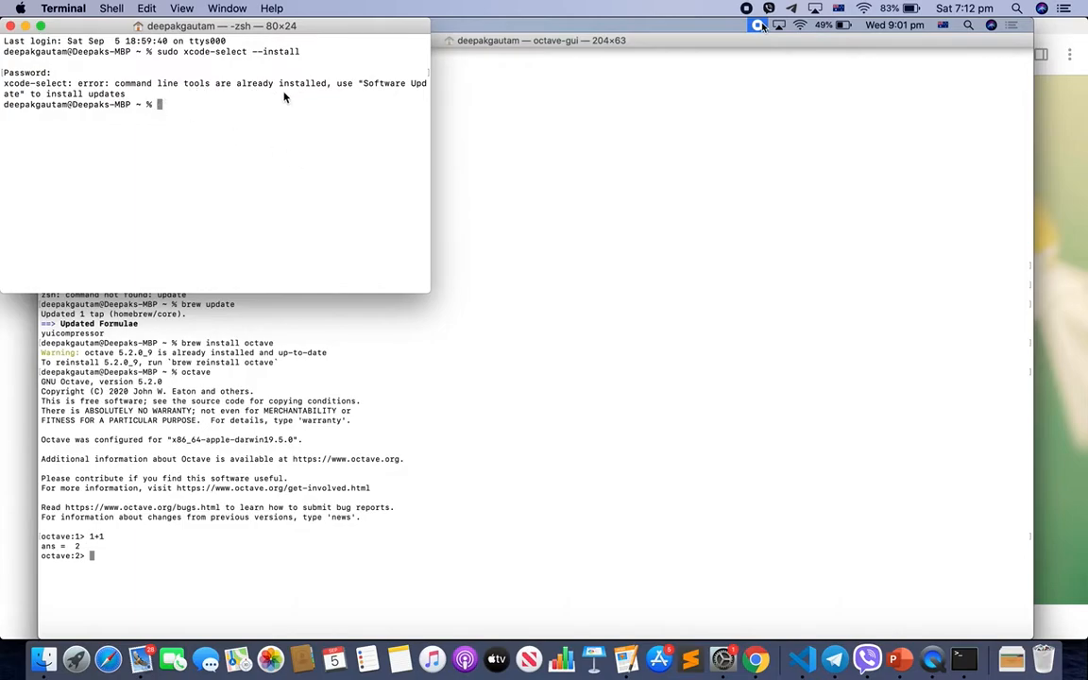
mouse_move(364, 172)
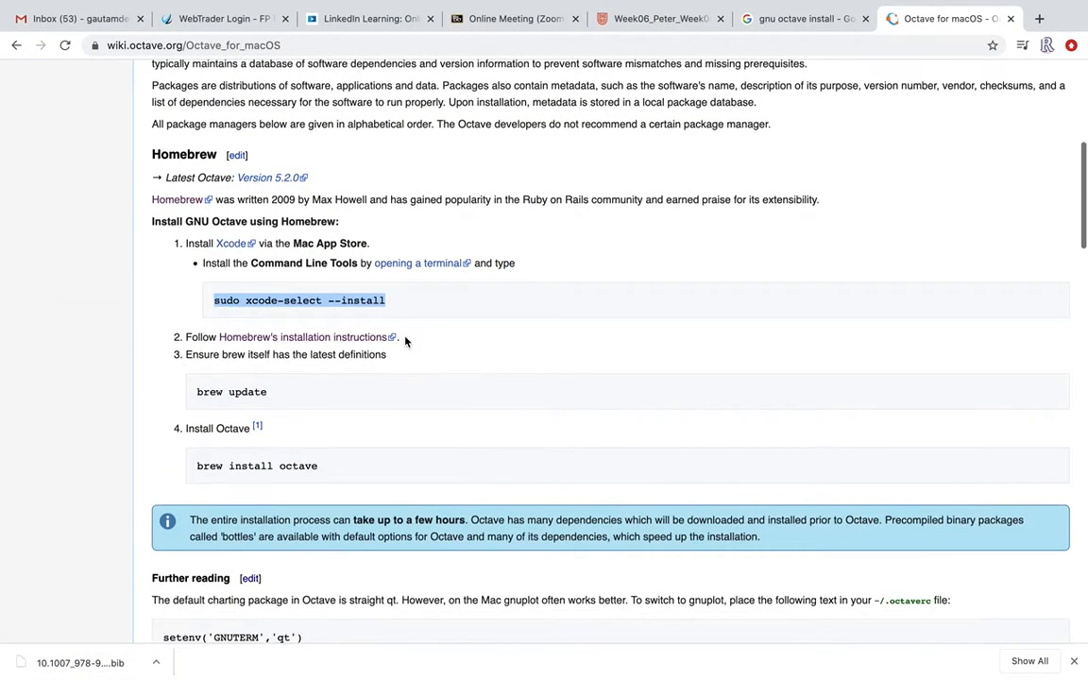
mouse_move(396, 397)
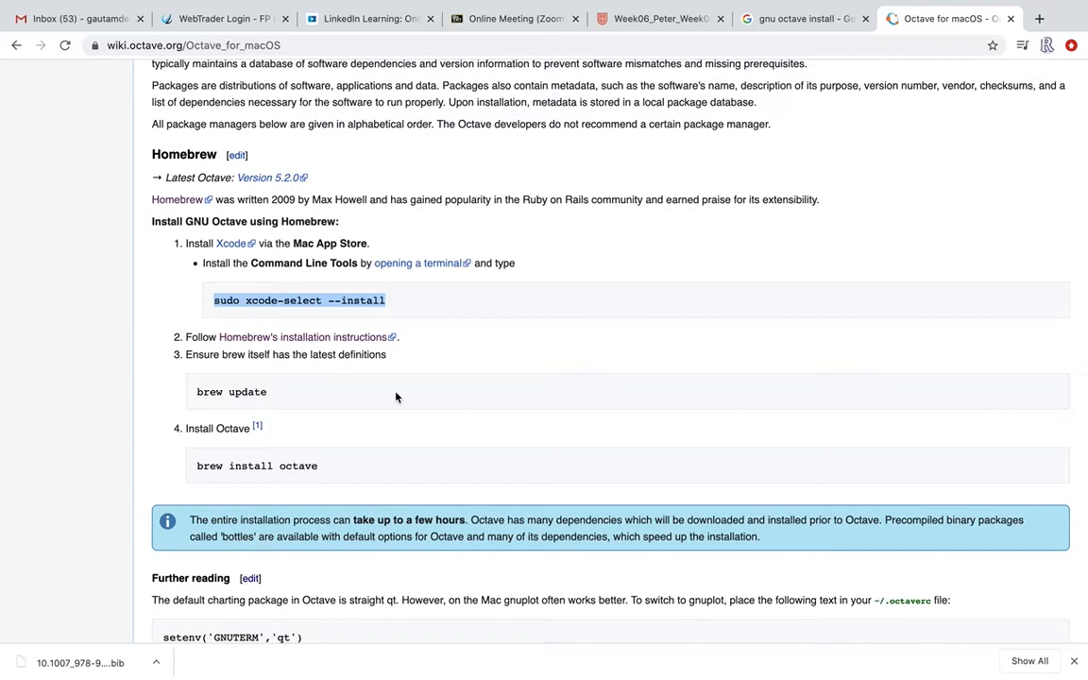
mouse_move(510, 374)
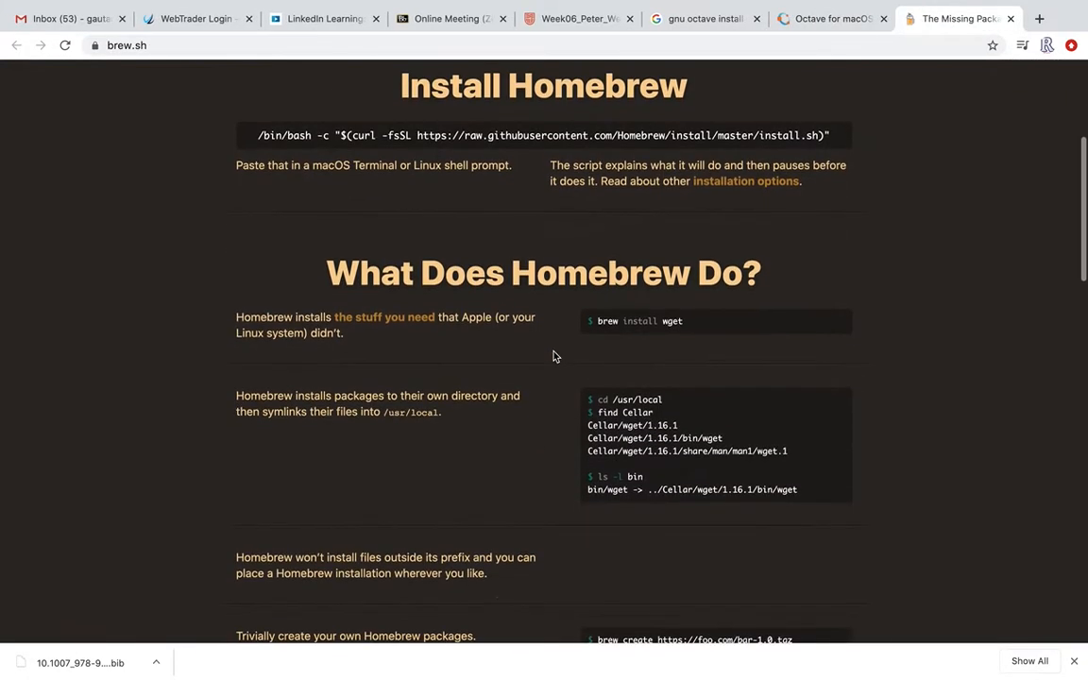
Scroll the brew.sh page to Homebrew's one-line install command.
scroll(down, 3)
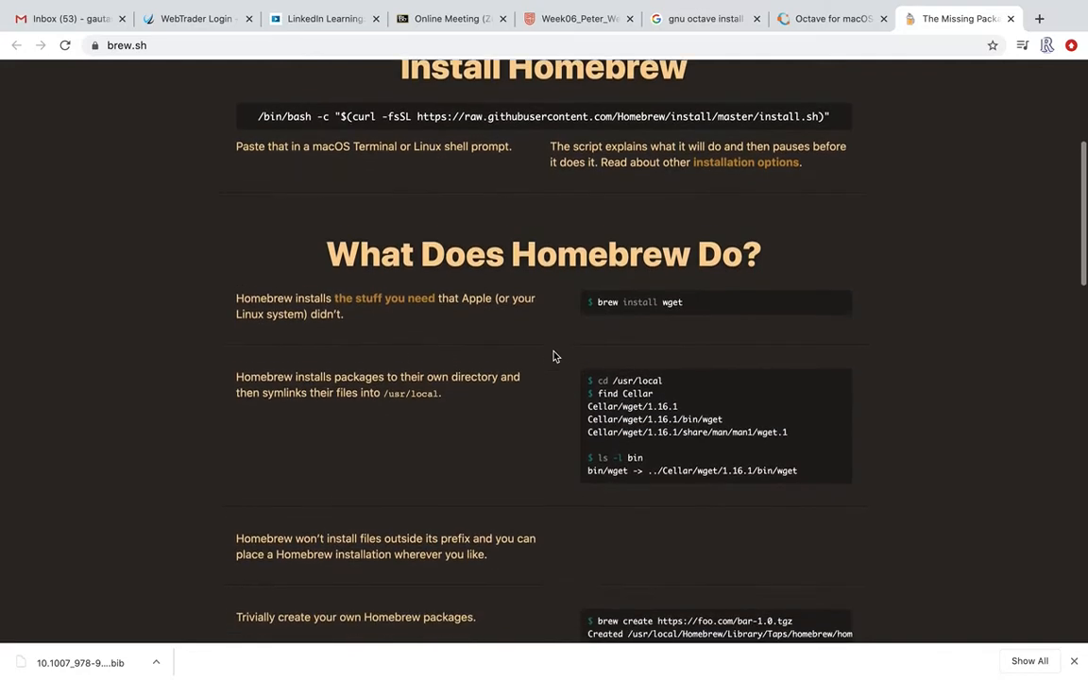
scroll(down, 3)
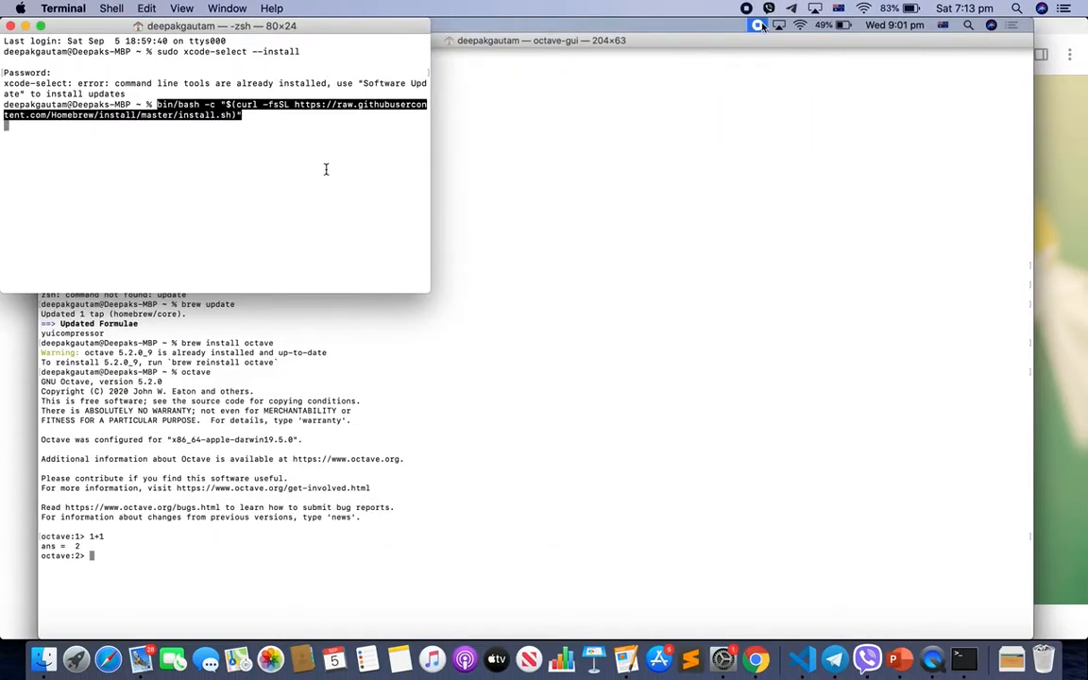
mouse_move(332, 206)
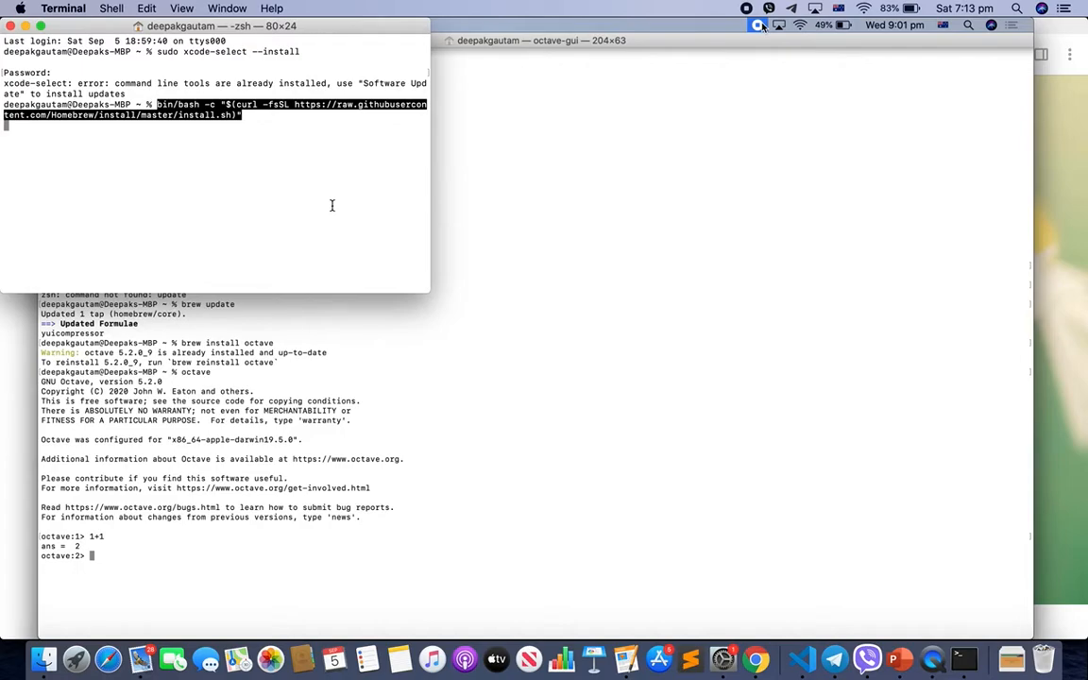
Run brew with no arguments so Homebrew prints its usage help.
key(Return)
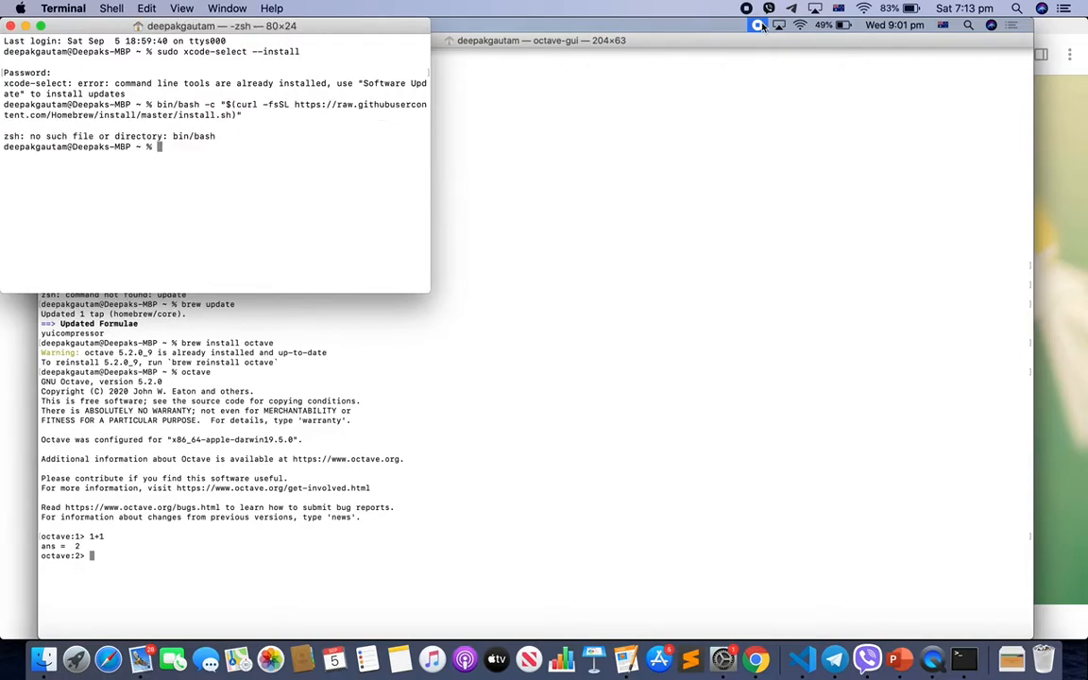
mouse_move(215, 128)
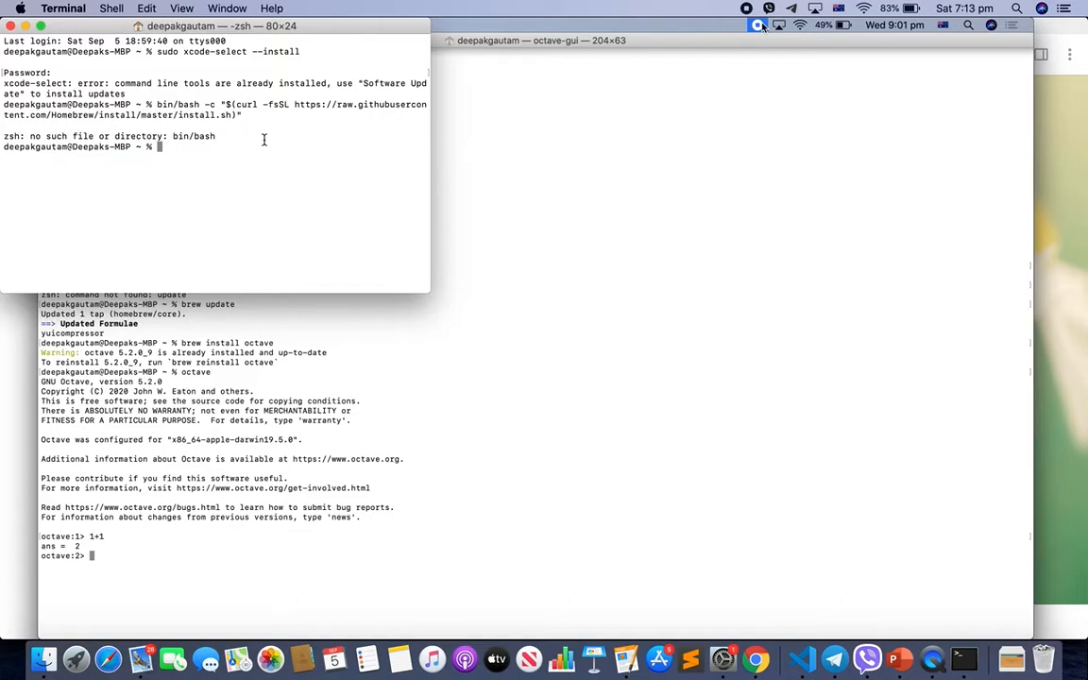
text(brew)
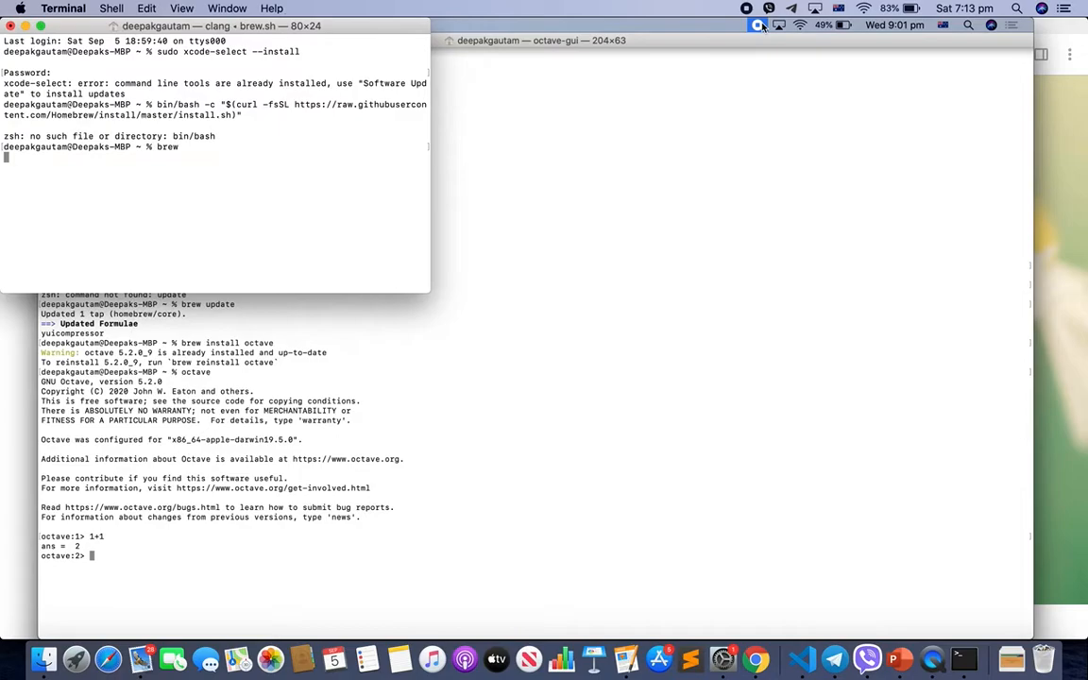
key(Return)
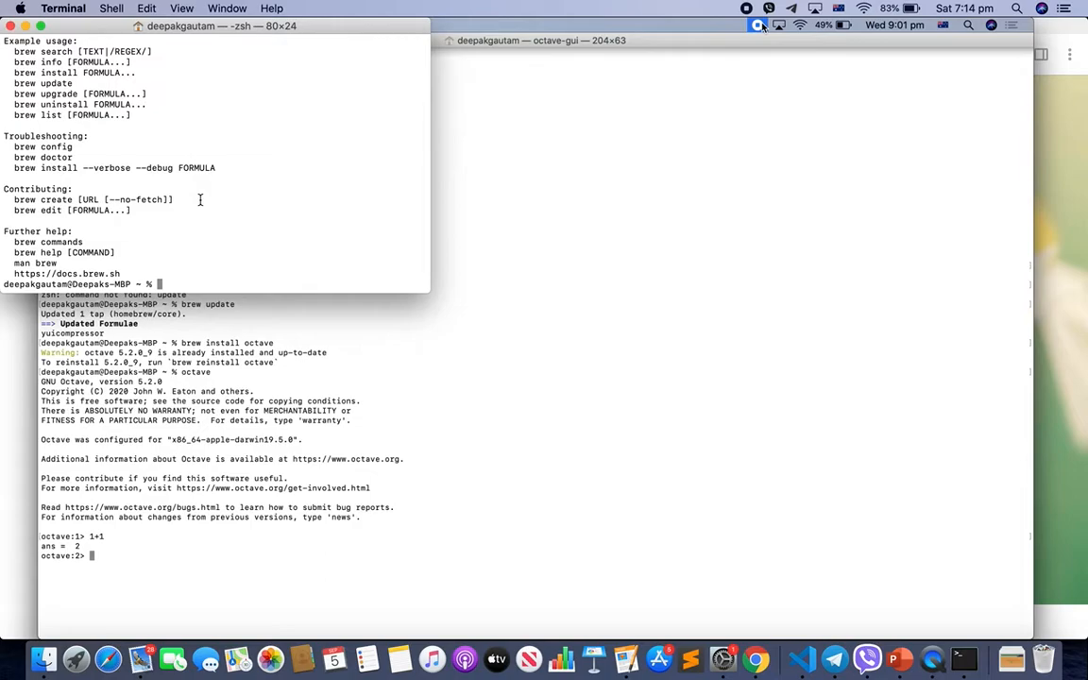
Run brew update, retyping it after the unknown-command error, until the formula lists refresh.
text(brew uodate)
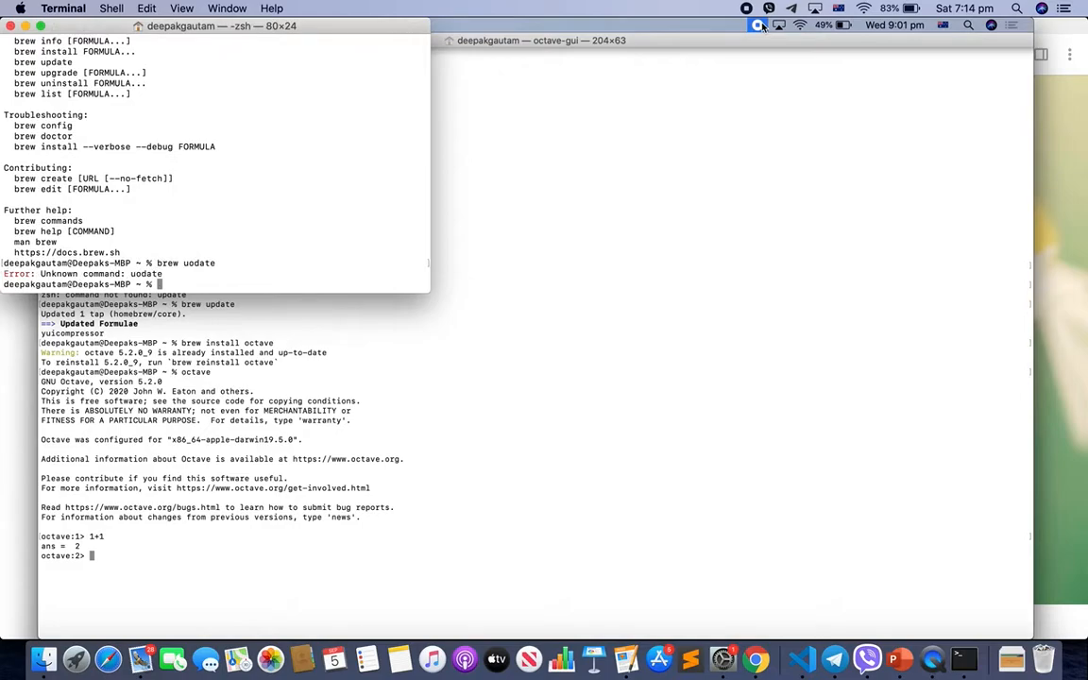
text(brew update)
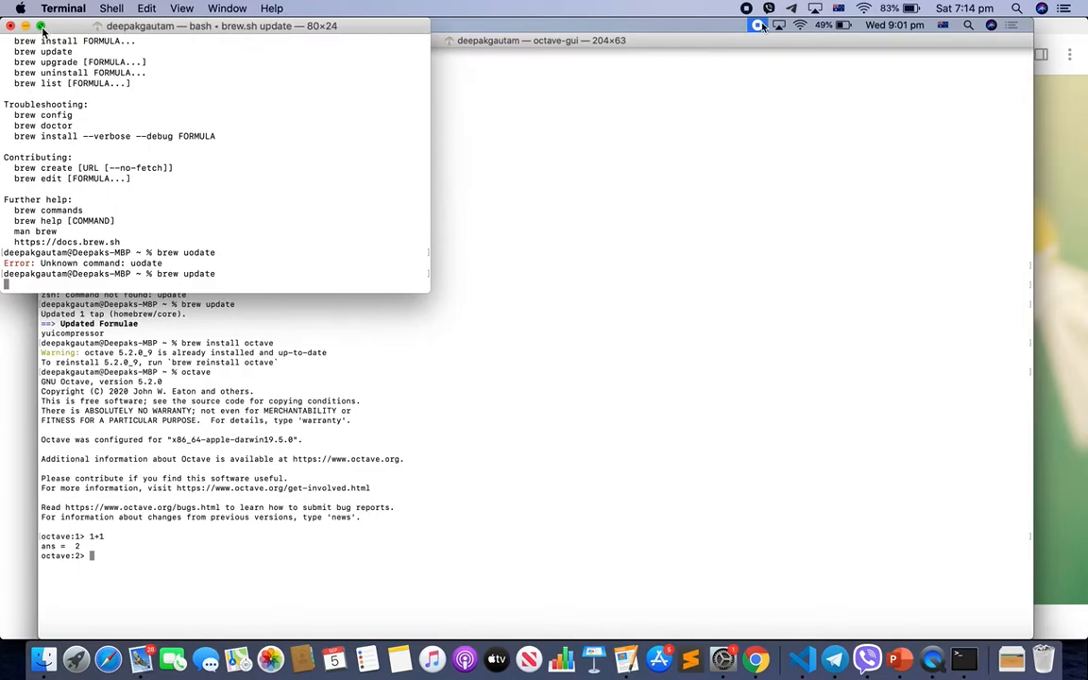
click(64, 26)
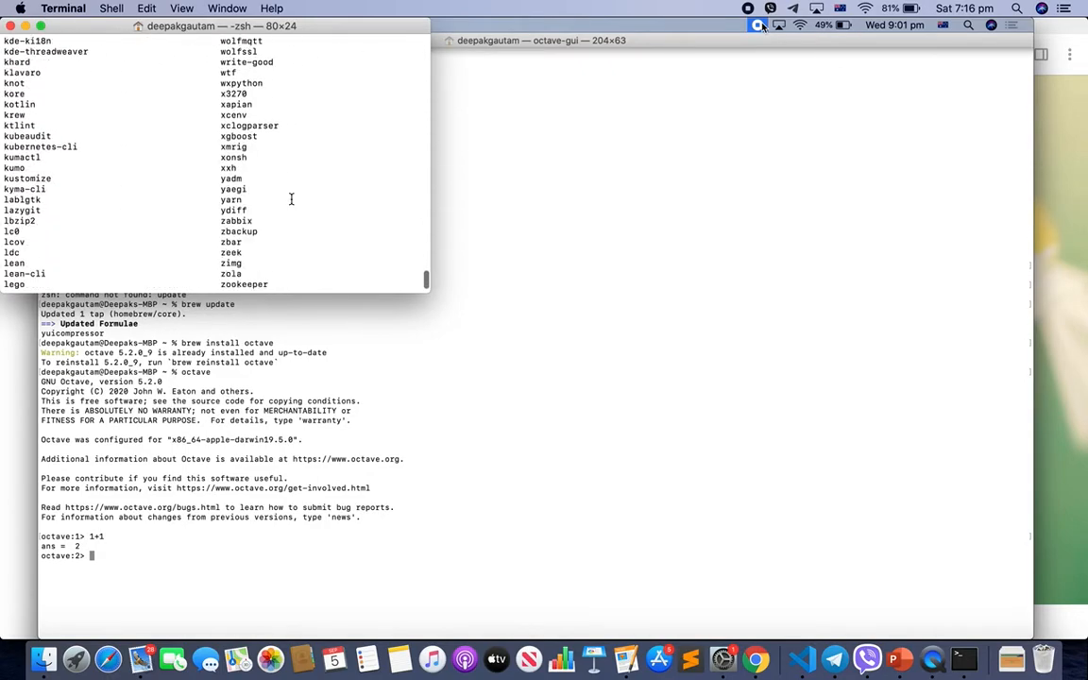
scroll(down, 3)
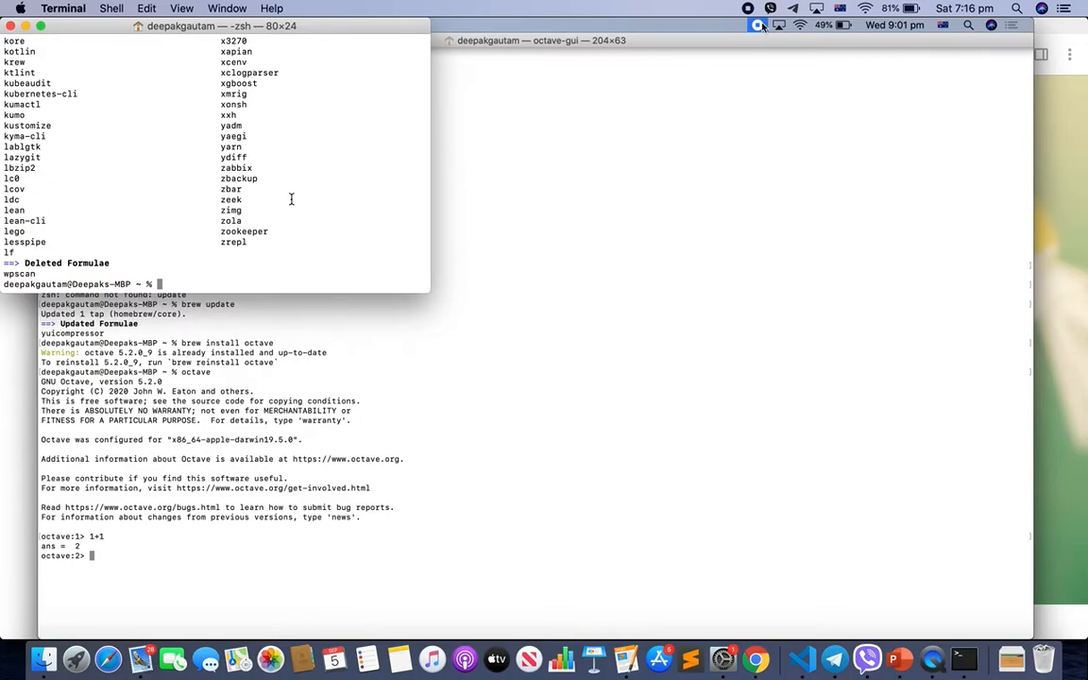
Return to the Octave for macOS wiki tab and review its Homebrew install steps.
click(827, 17)
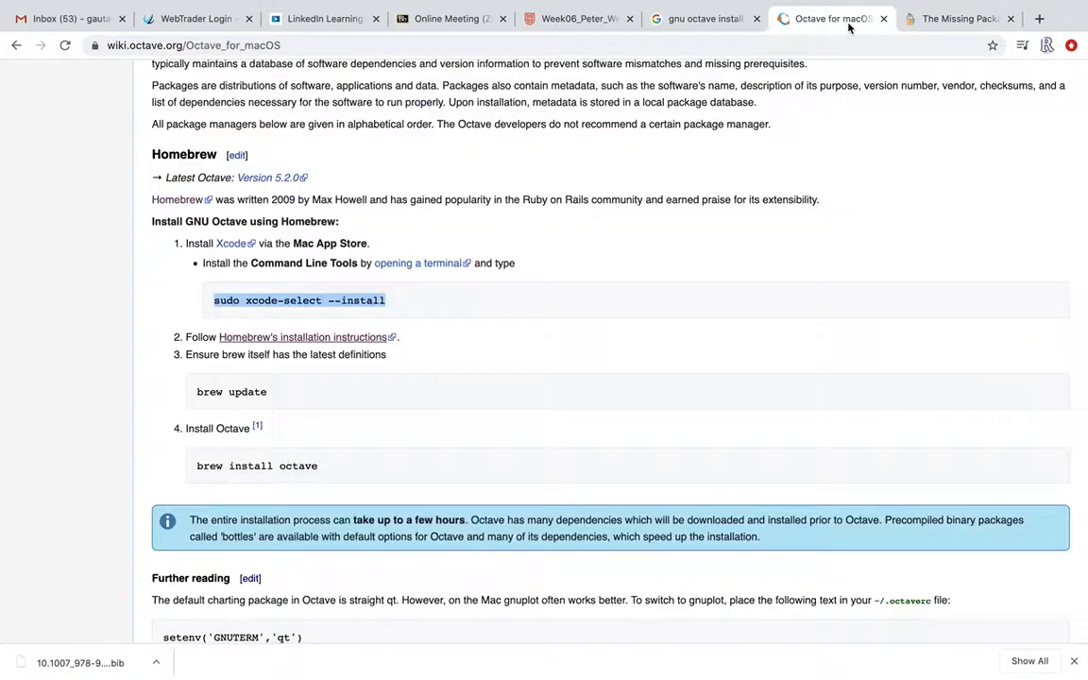
scroll(down, 3)
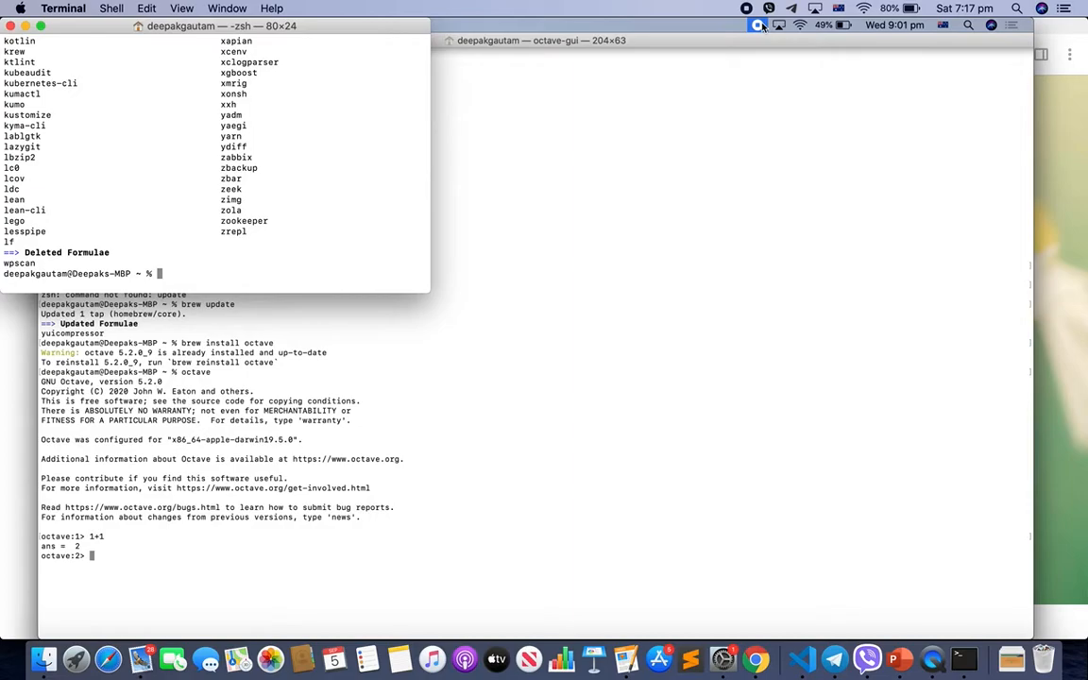
Launch GNU Octave 5.2.0 with octave after 'gnu octave' fails as an unknown command.
text(gnu)
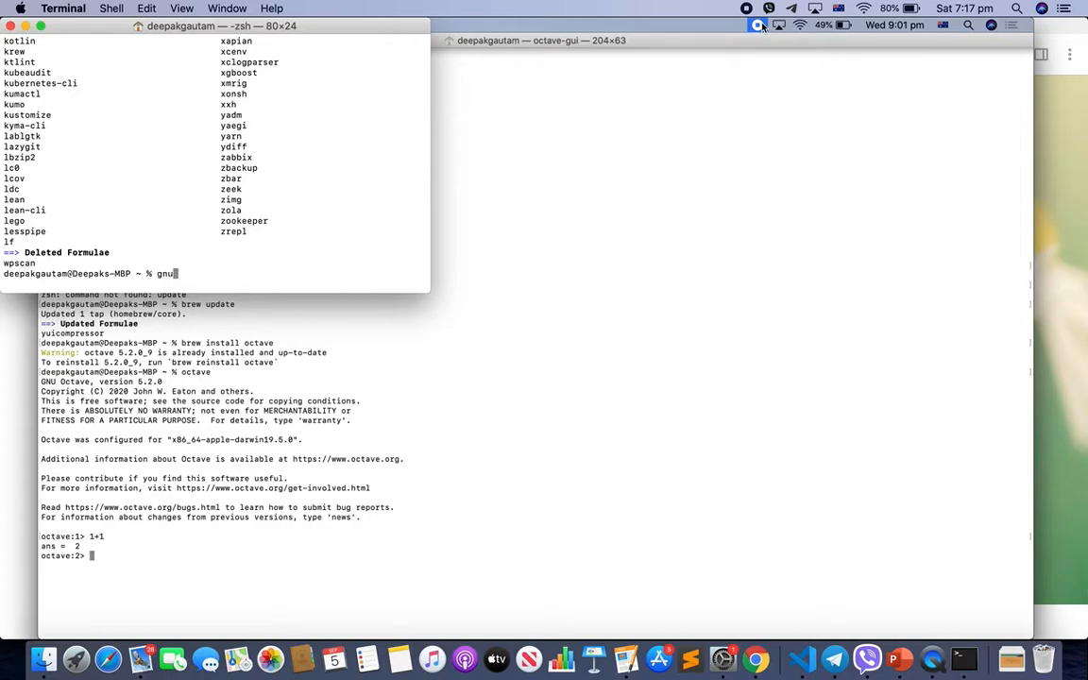
text(octave)
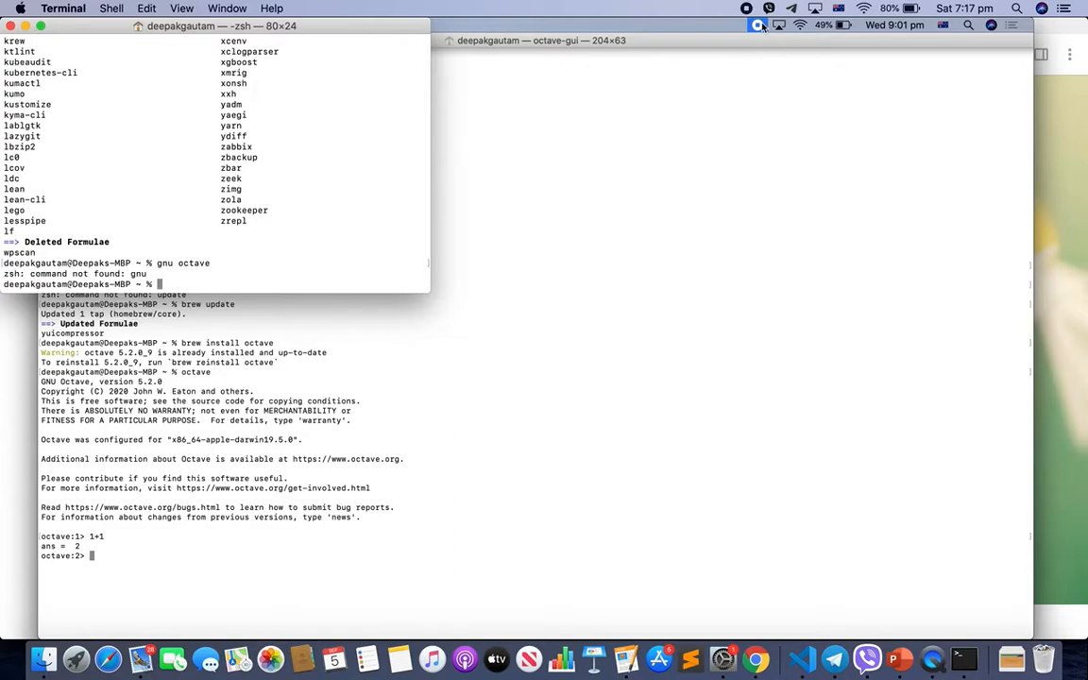
text(octave)
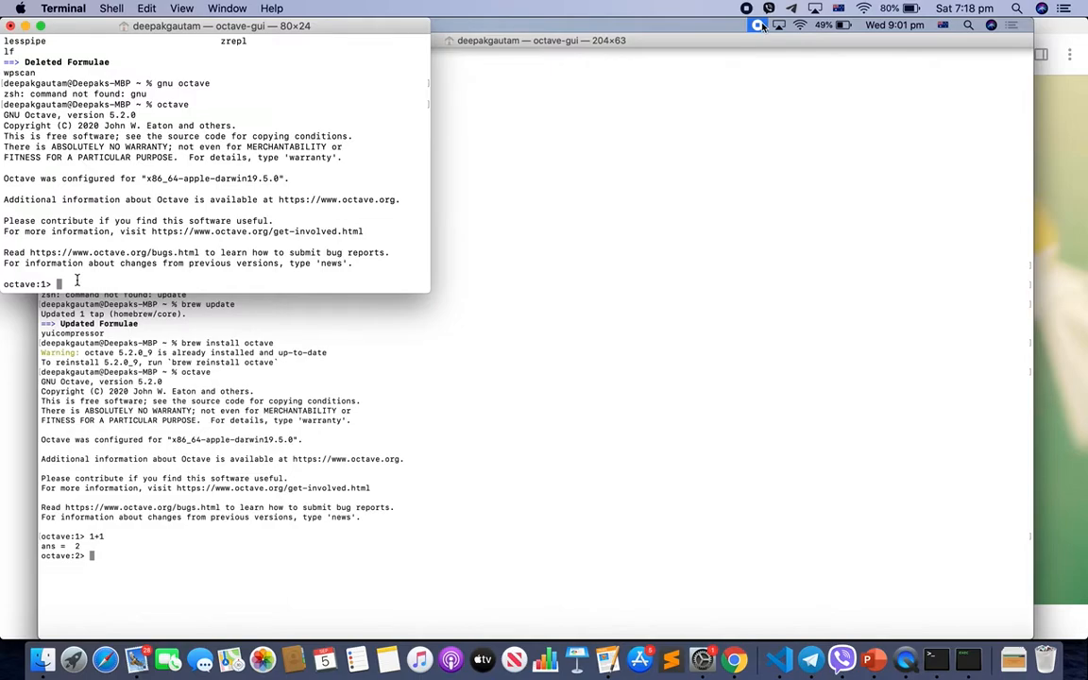
Have Octave evaluate 1+1 to get 2, correcting the mistyped 1=1.
text(1)
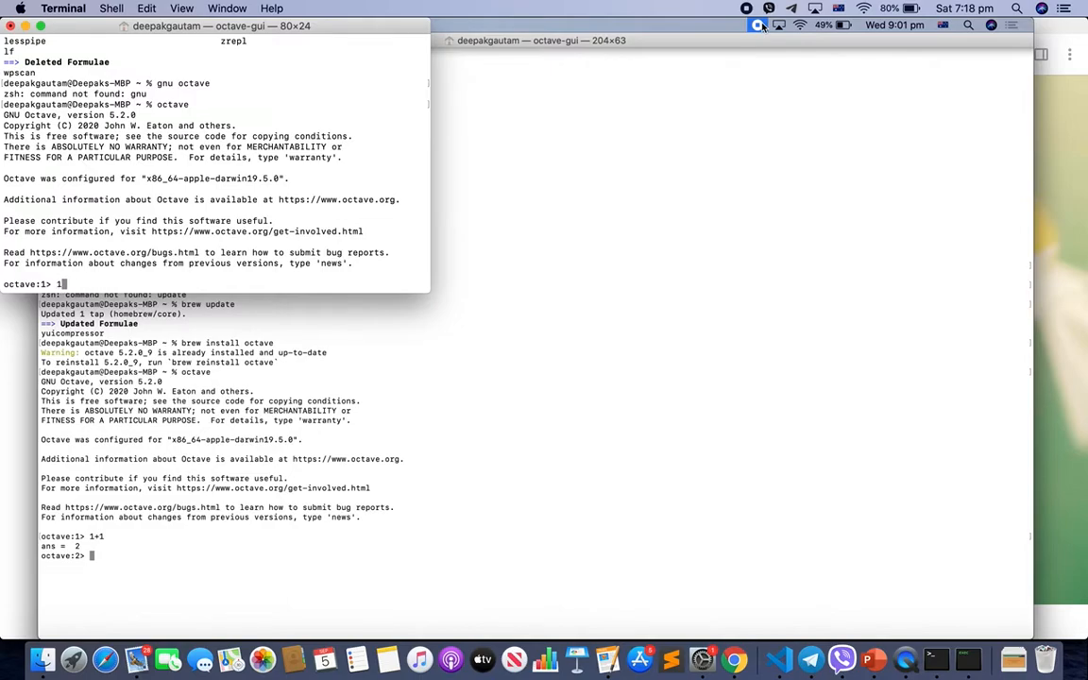
text(1=1)
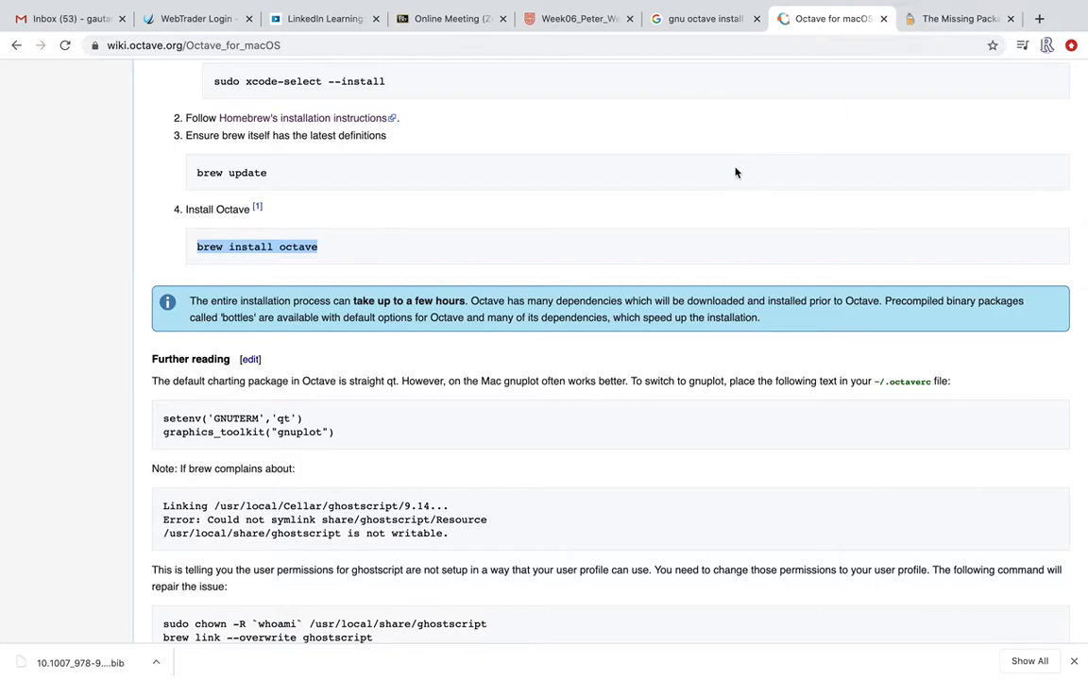
Open macappstore.org/gnuplot/ in a new tab alongside the Octave wiki.
scroll(up, 3)
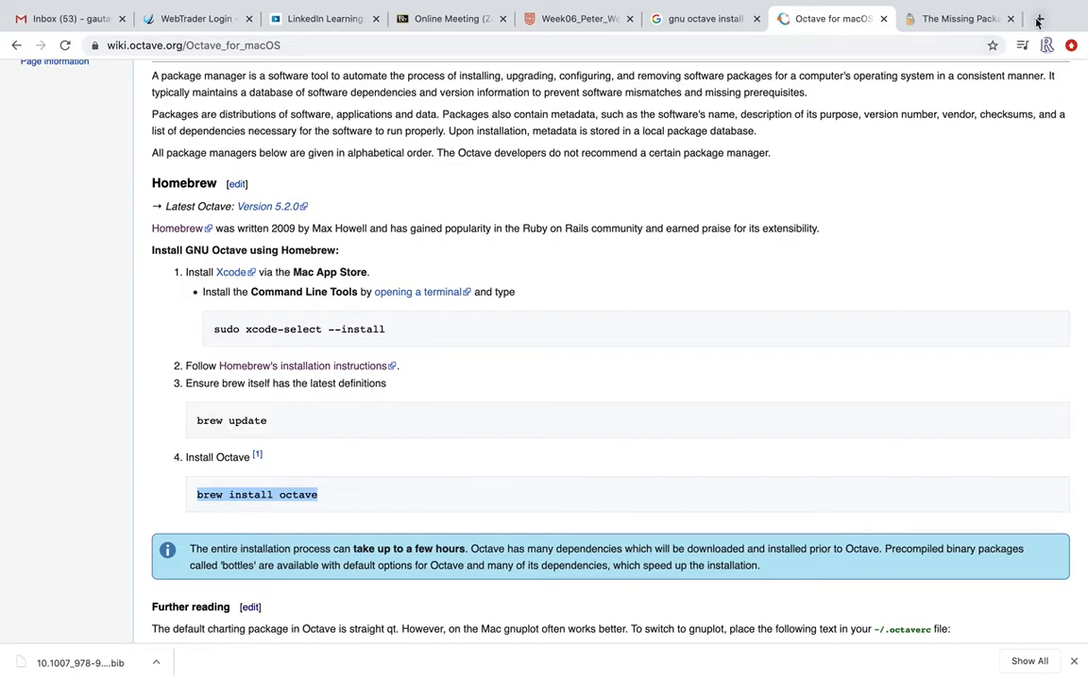
click(1035, 17)
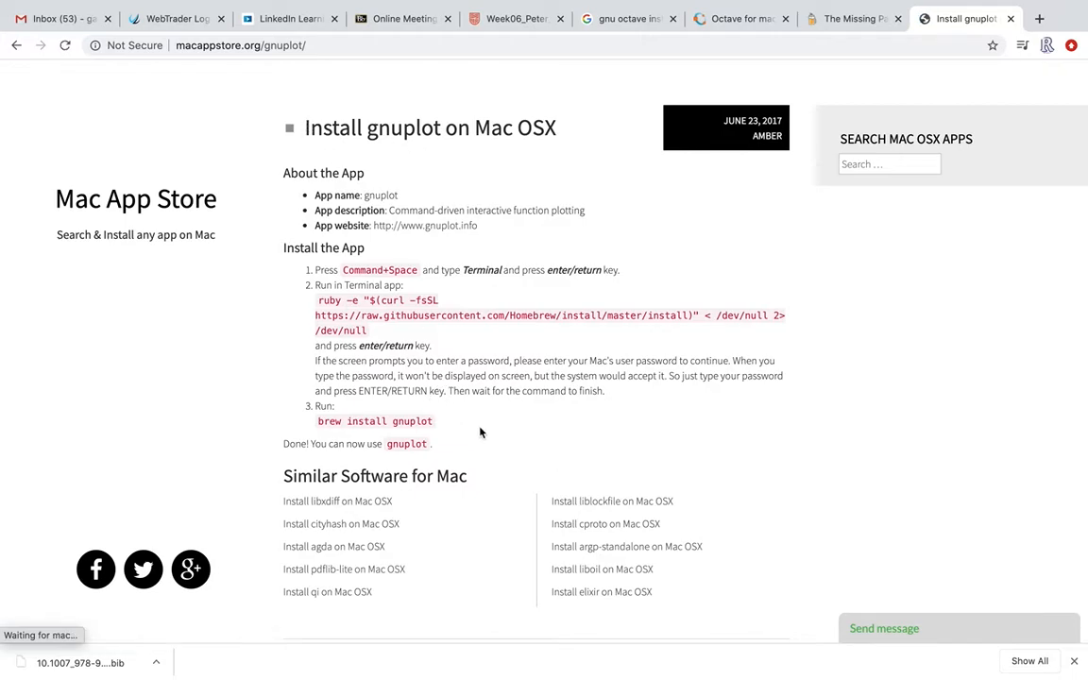
Scroll through macappstore.org's steps for installing gnuplot on Mac OSX.
scroll(down, 3)
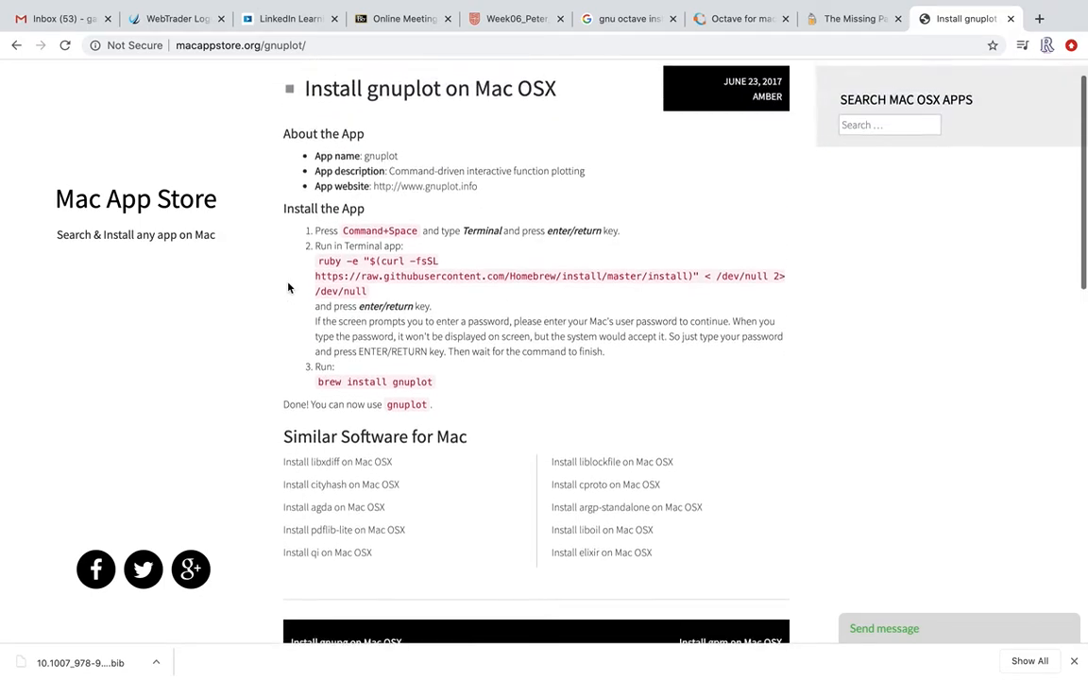
scroll(down, 3)
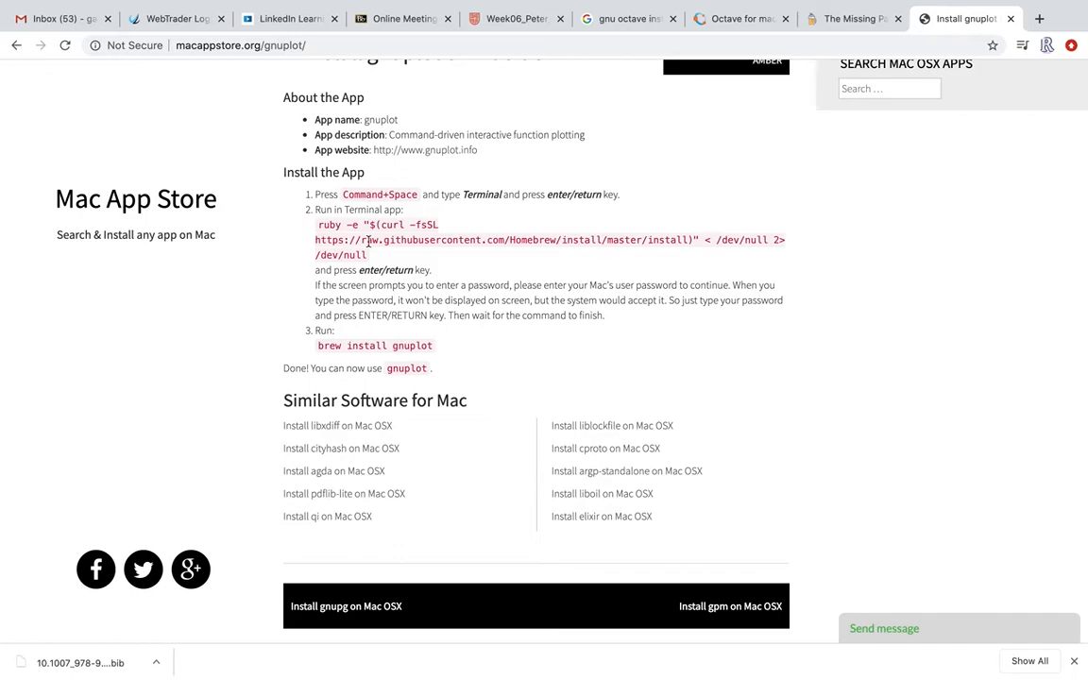
scroll(down, 3)
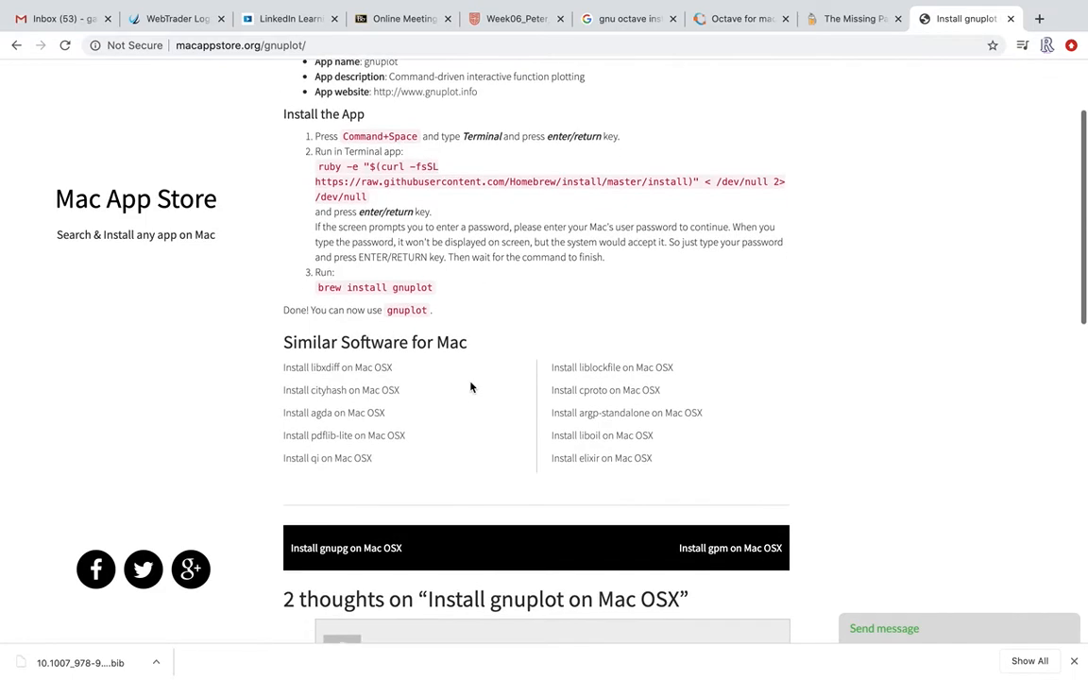
scroll(down, 3)
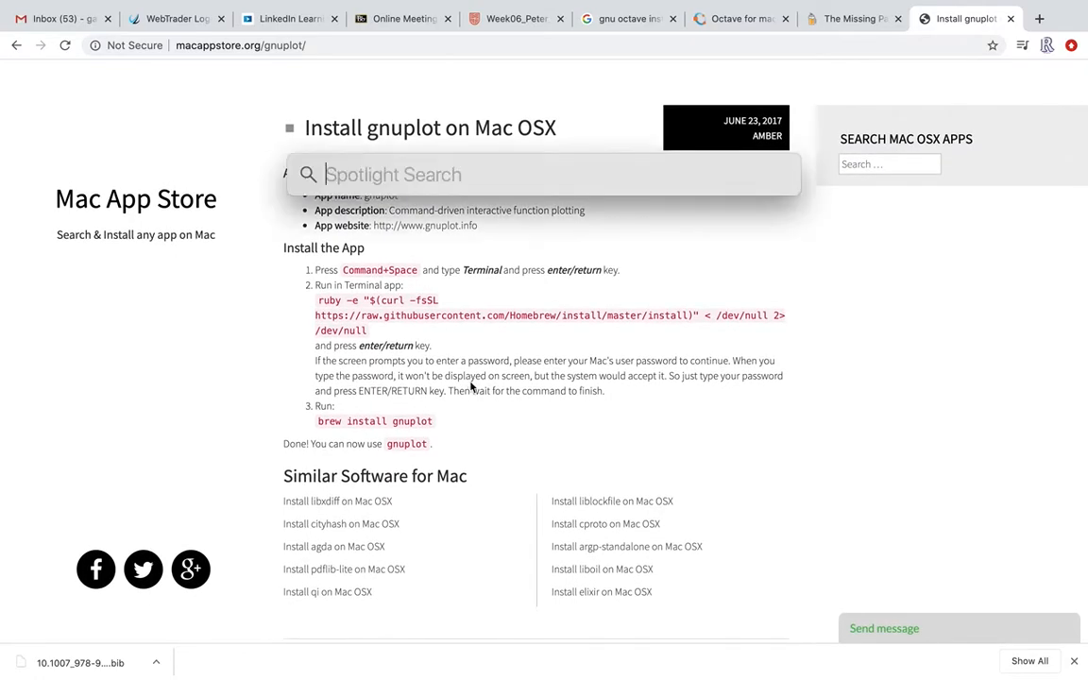
mouse_move(472, 386)
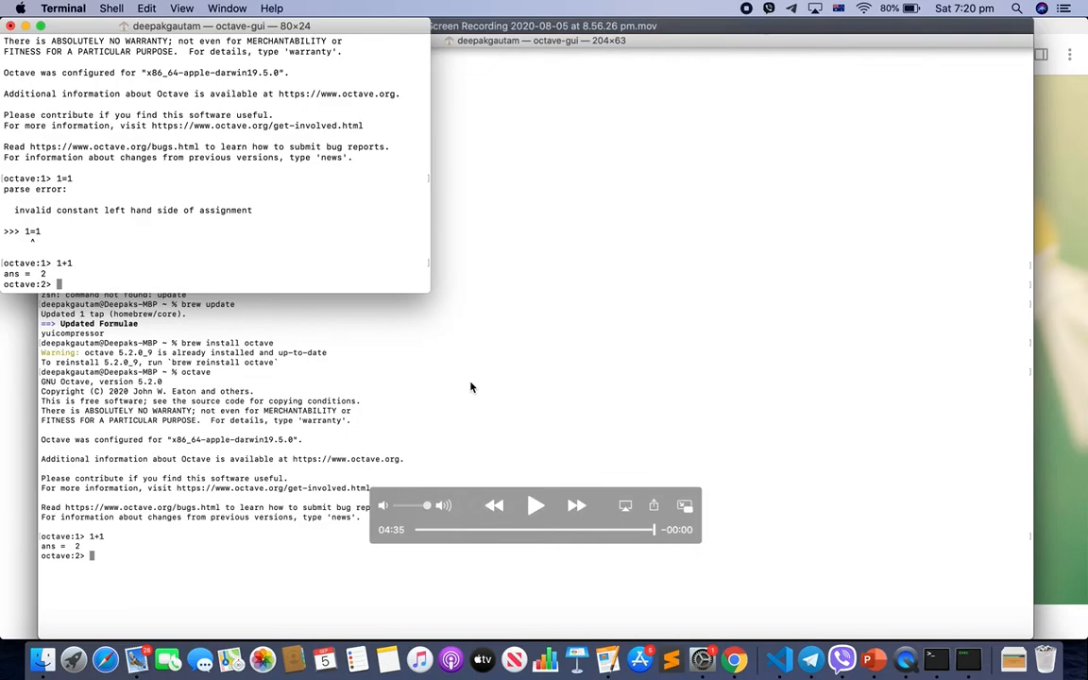
Enter exit at the Octave prompt in Terminal, then continue reading the gnuplot page.
text(exit)
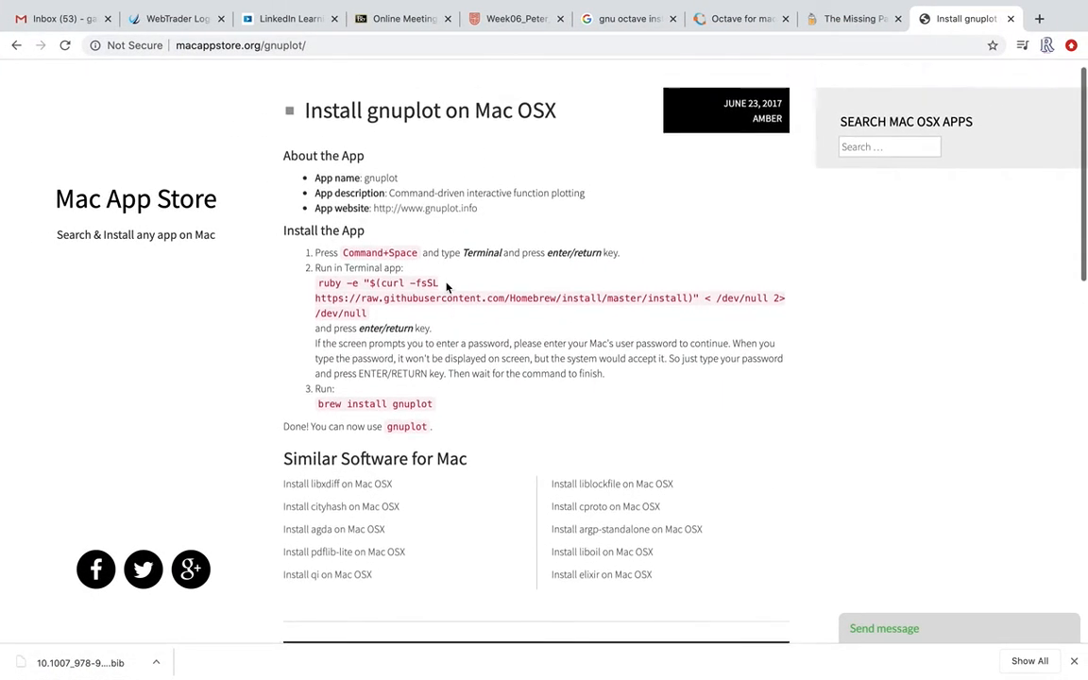
scroll(down, 3)
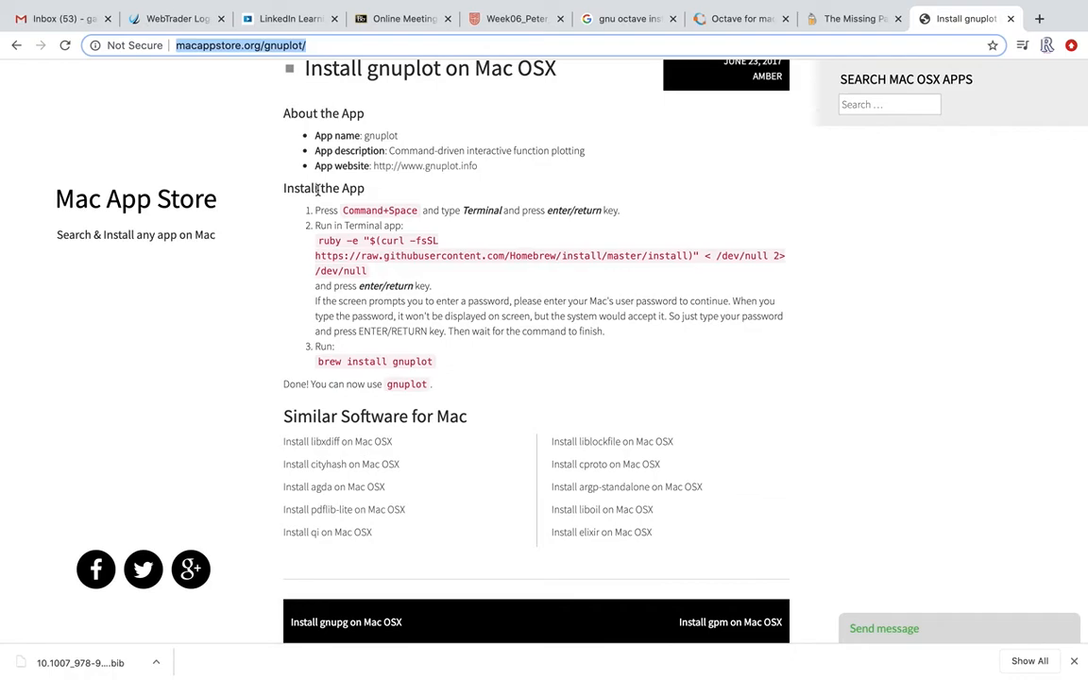
mouse_move(786, 72)
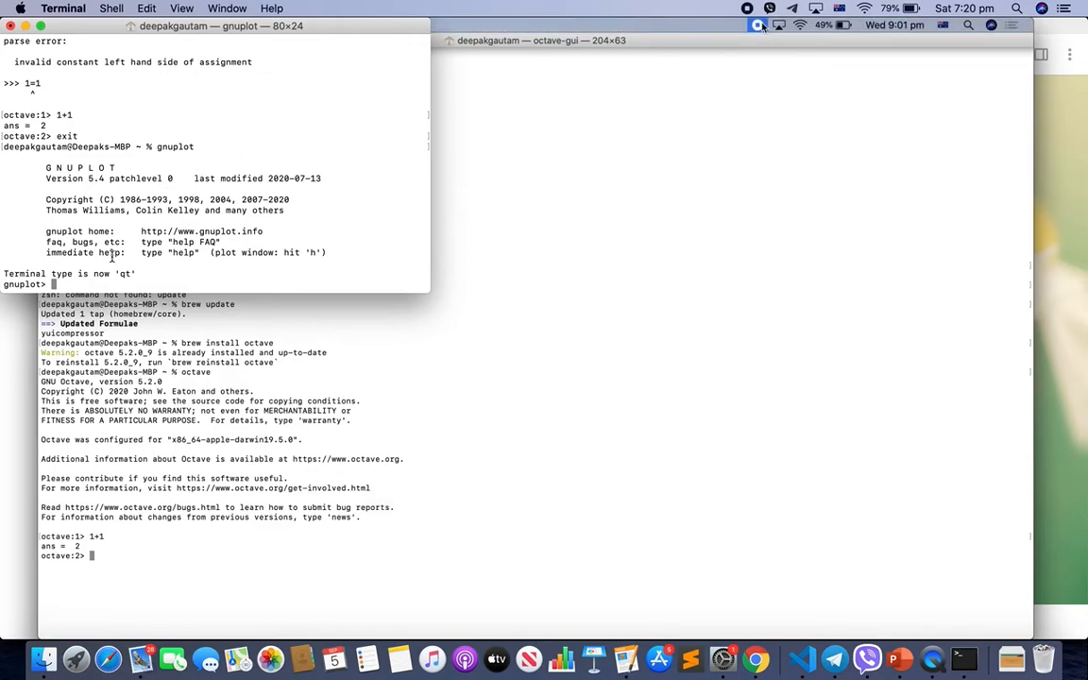
mouse_move(179, 279)
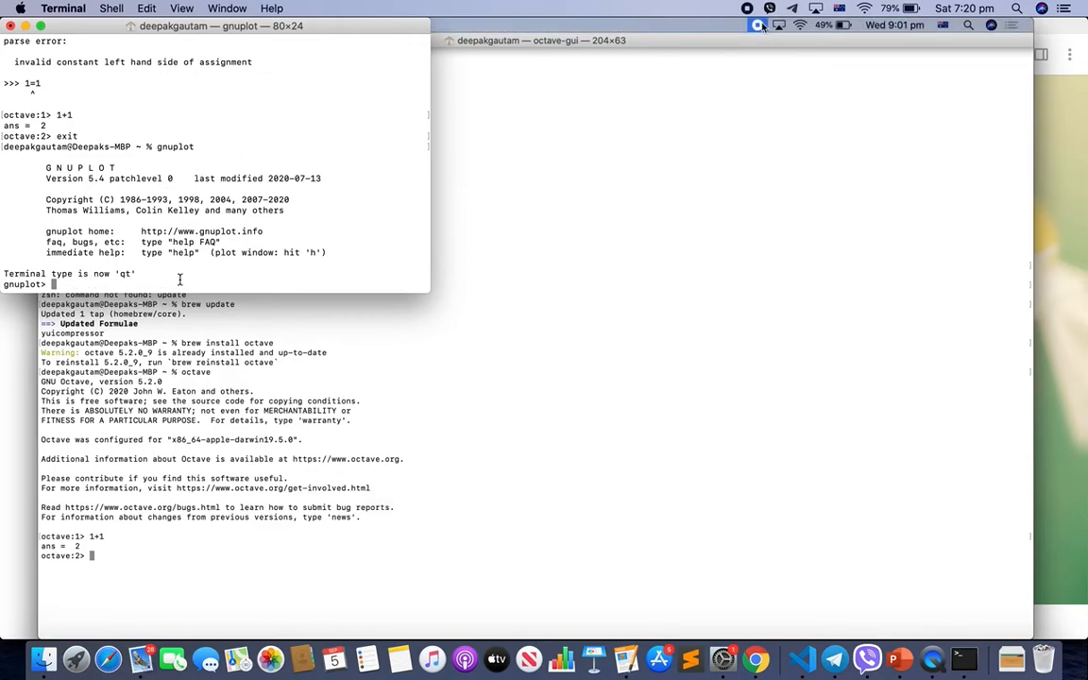
mouse_move(163, 261)
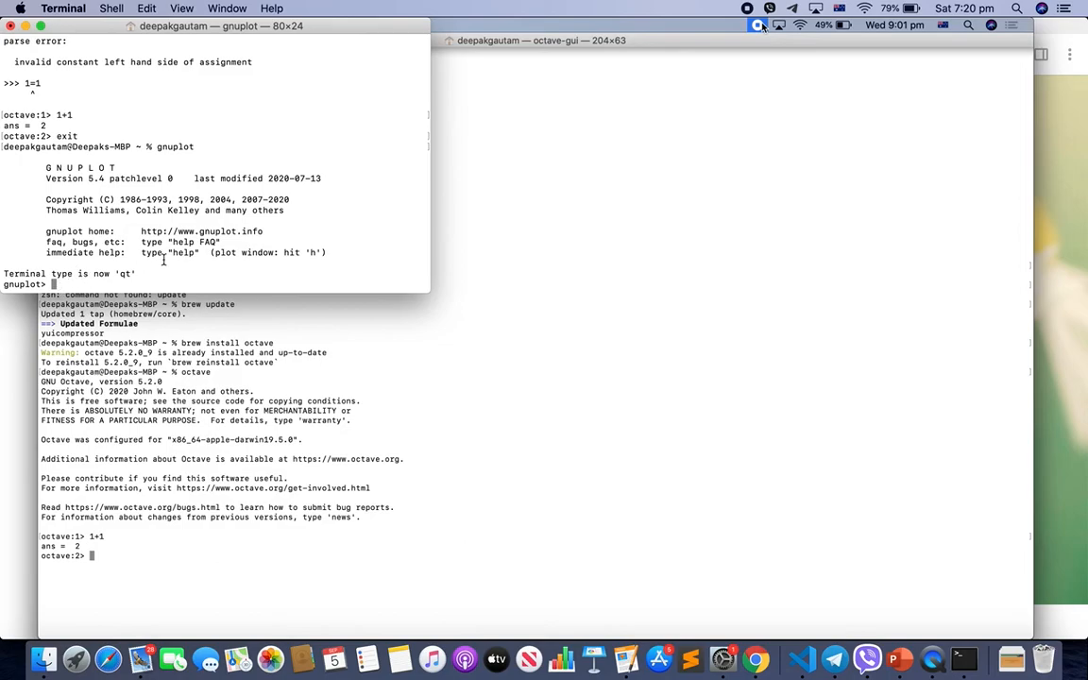
mouse_move(261, 211)
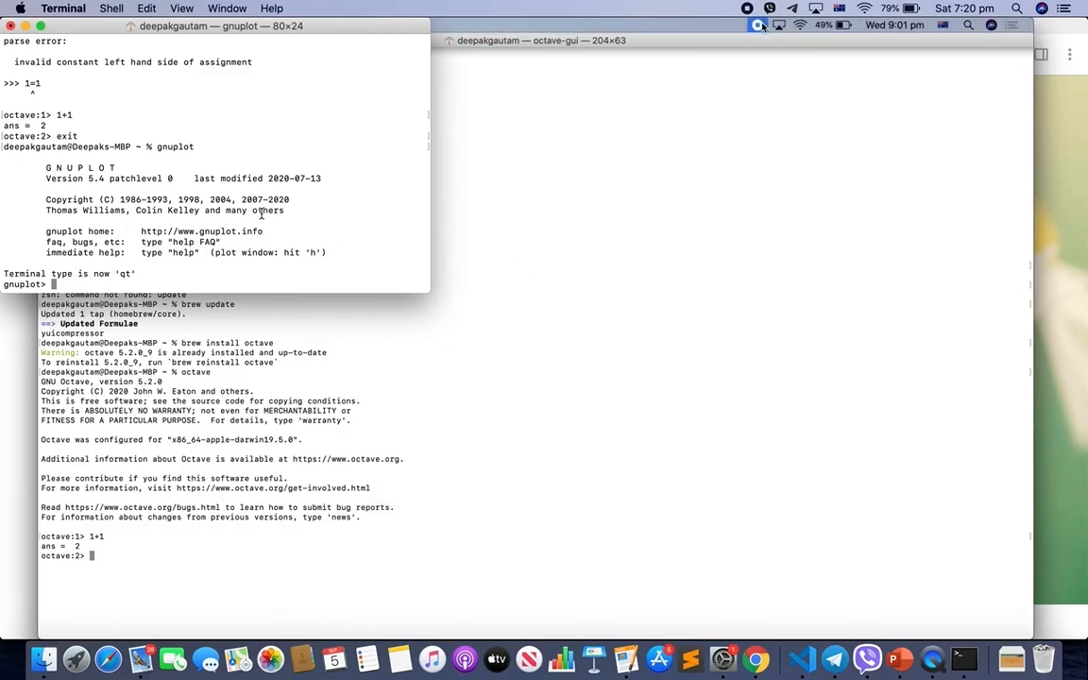